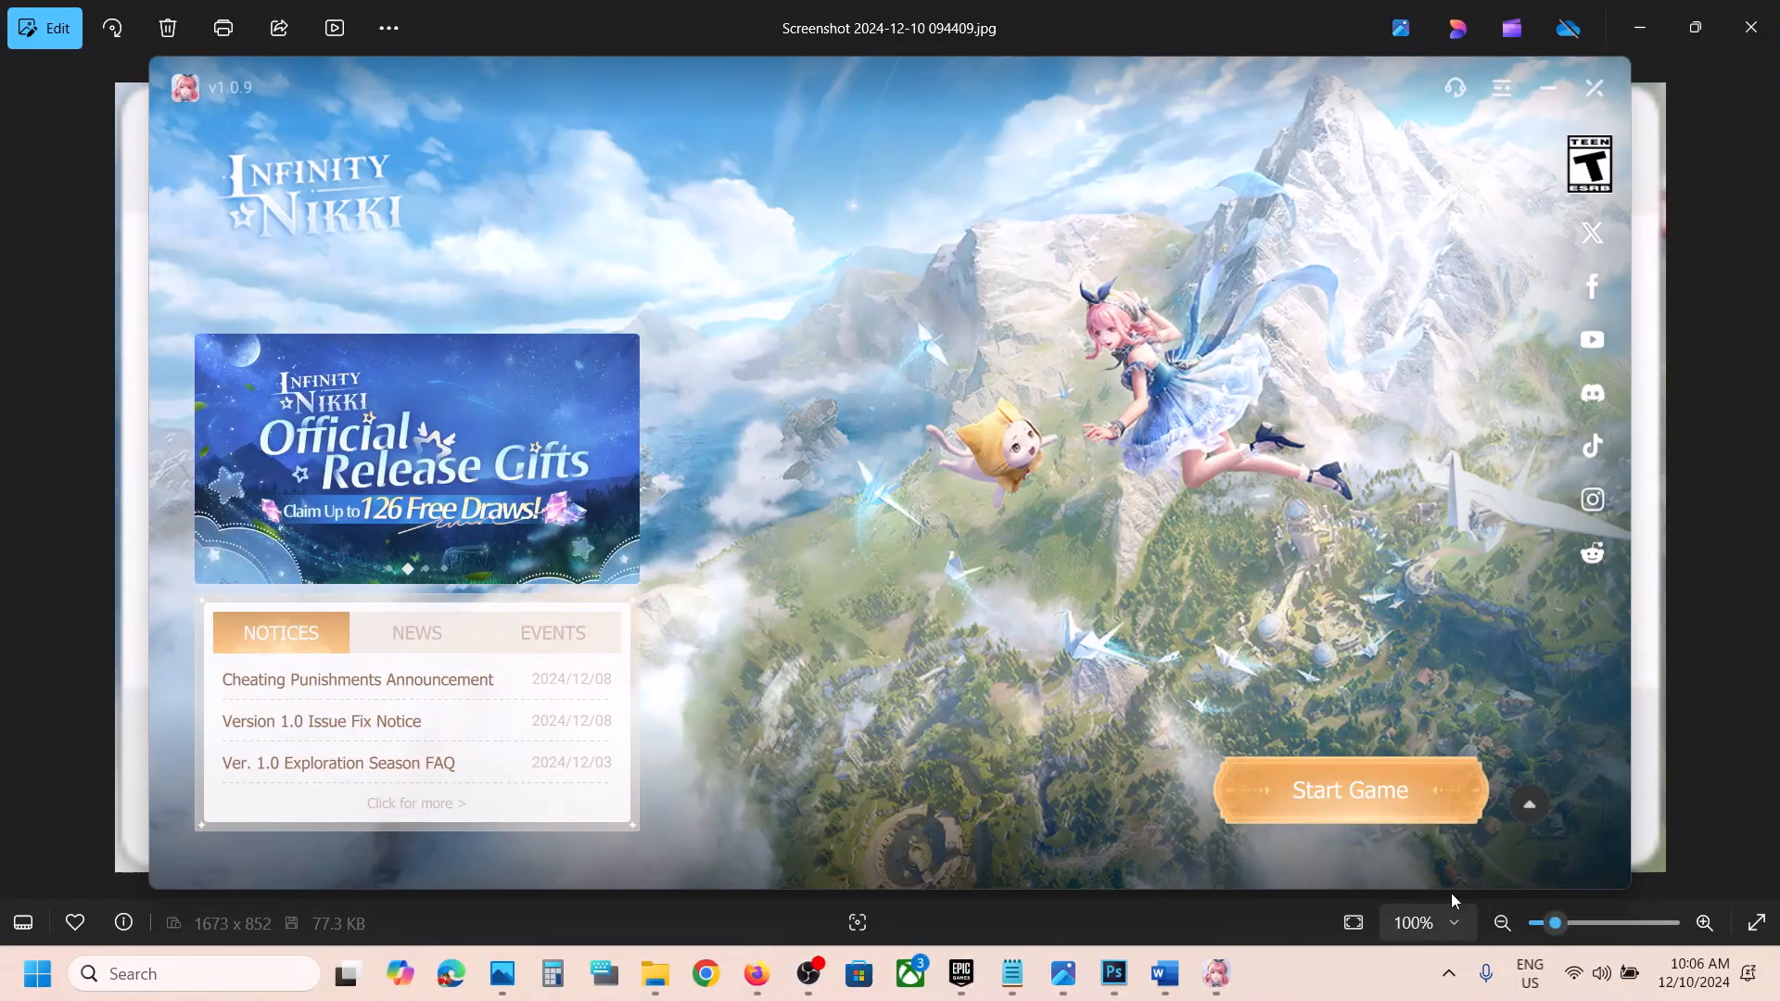
# View the runtime error screenshot, then bring Chrome's VC++ Redistributable page to its ARM64/X86/X64 download table.
pyautogui.click(1348, 790)
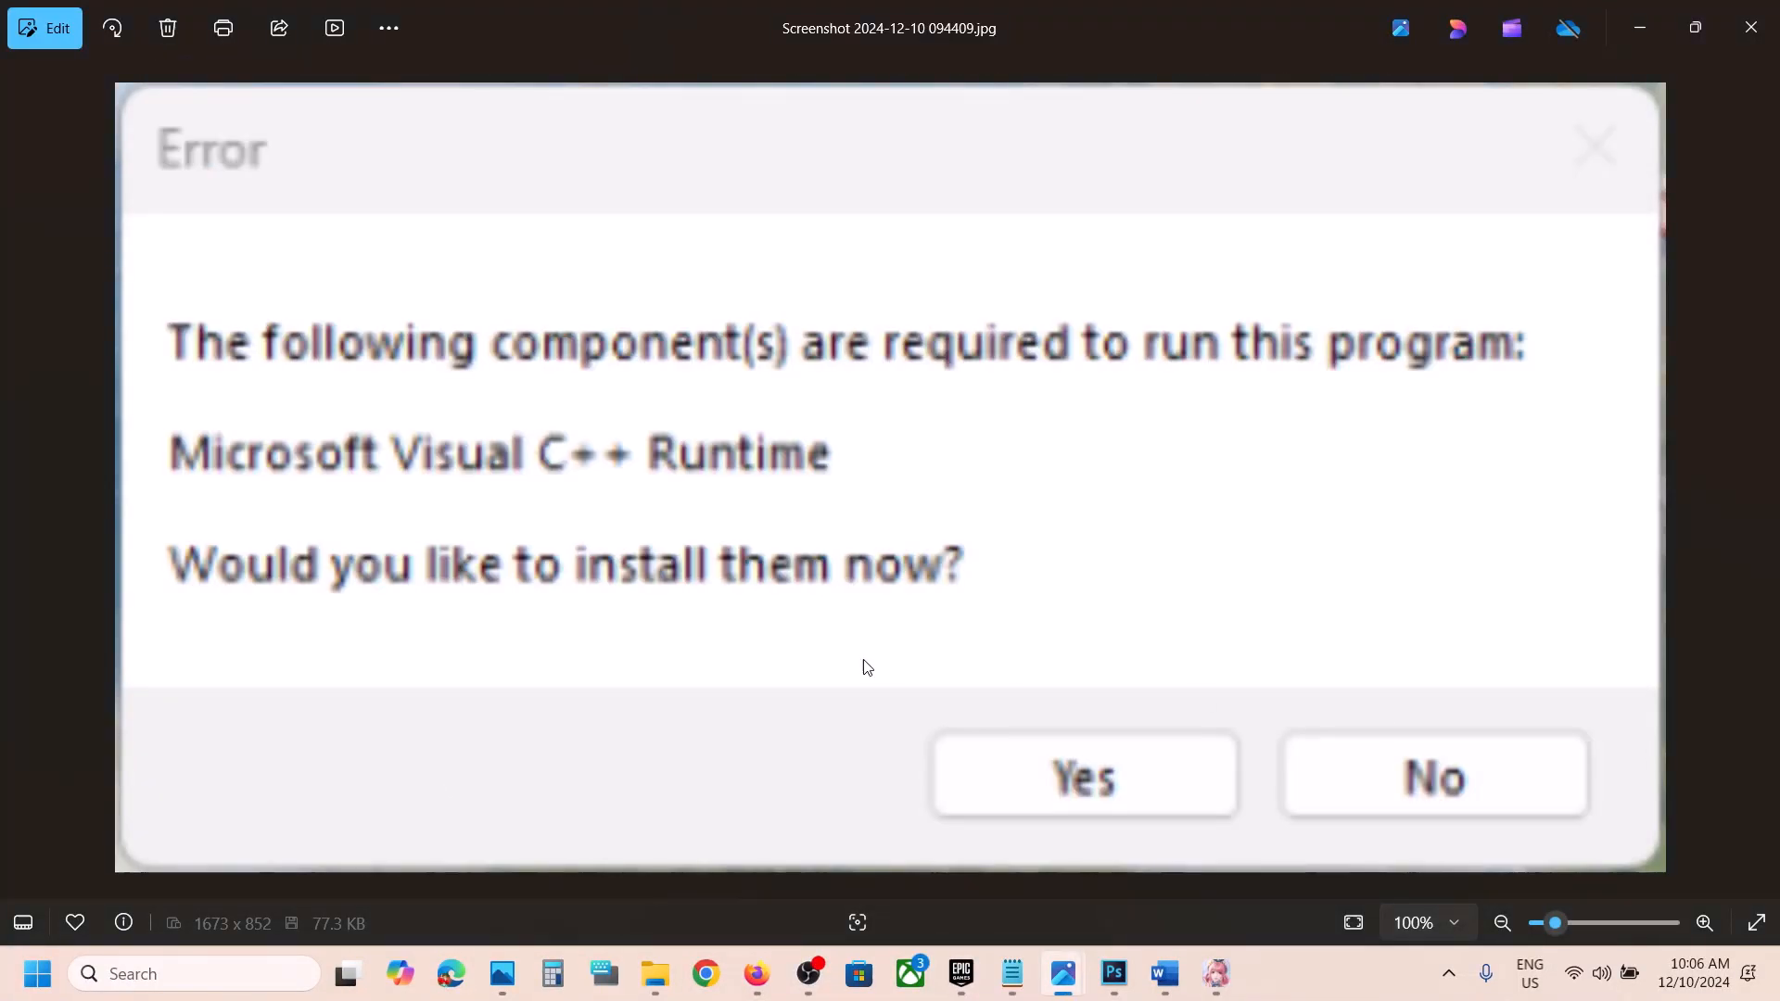
pyautogui.moveTo(589, 490)
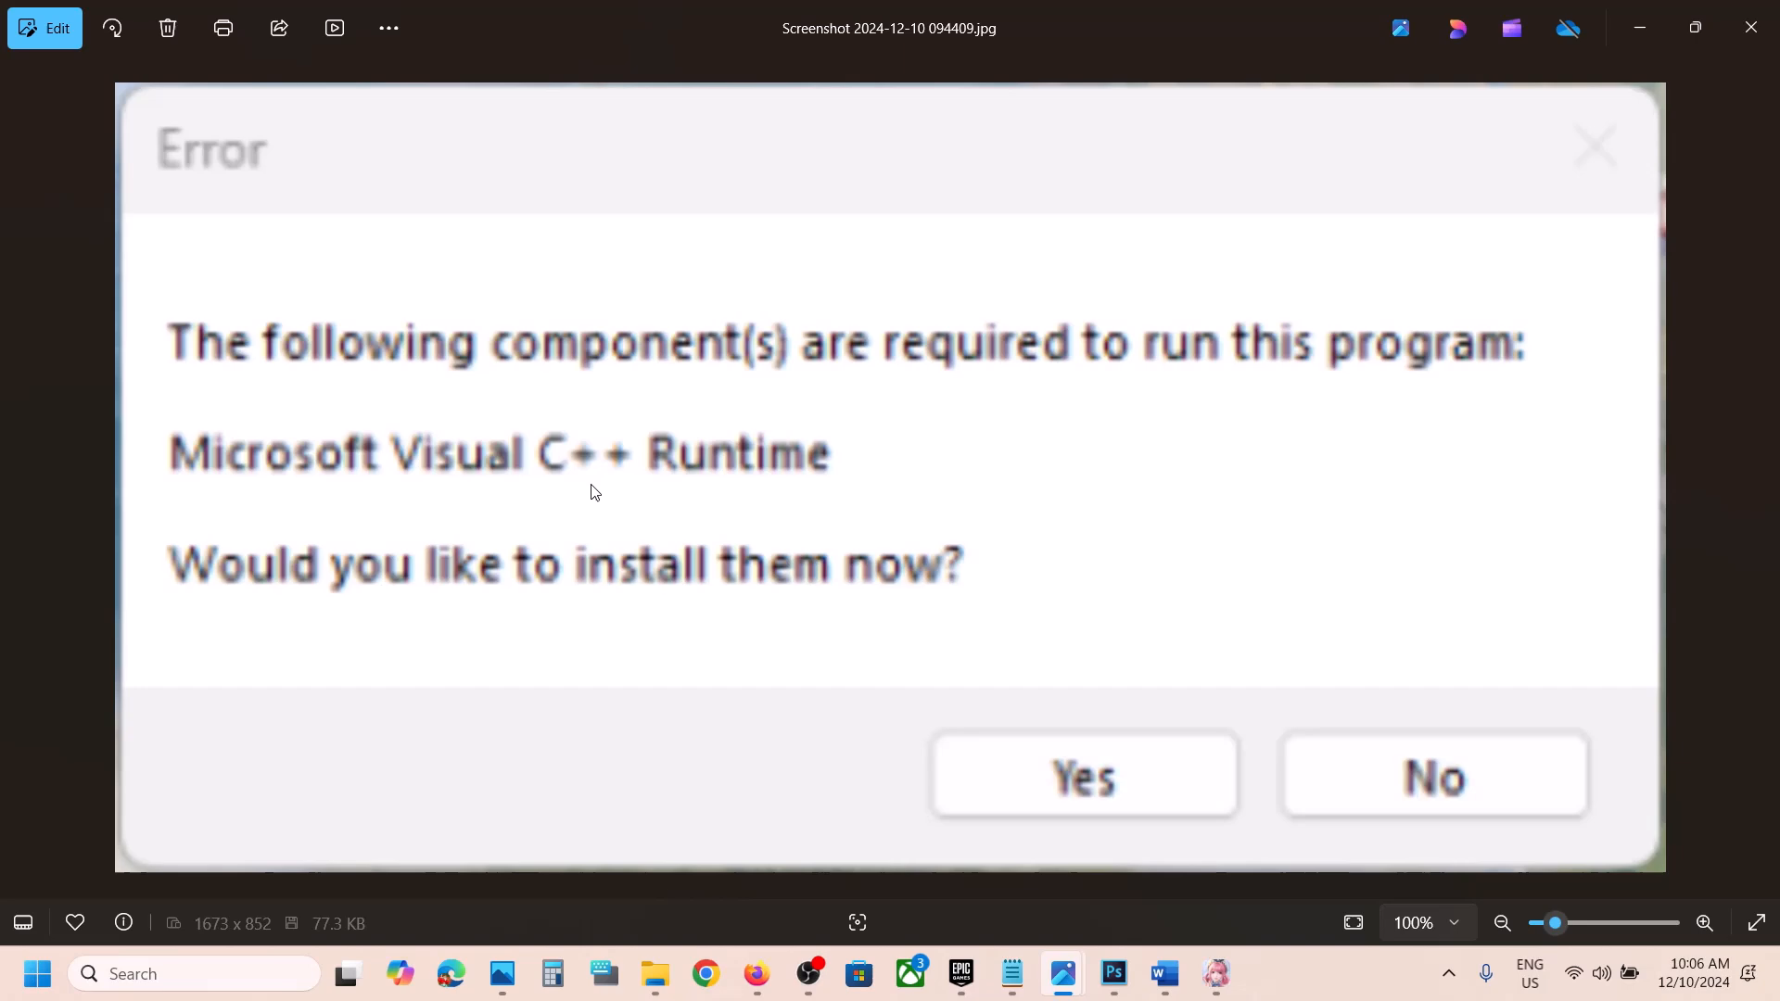
pyautogui.moveTo(634, 512)
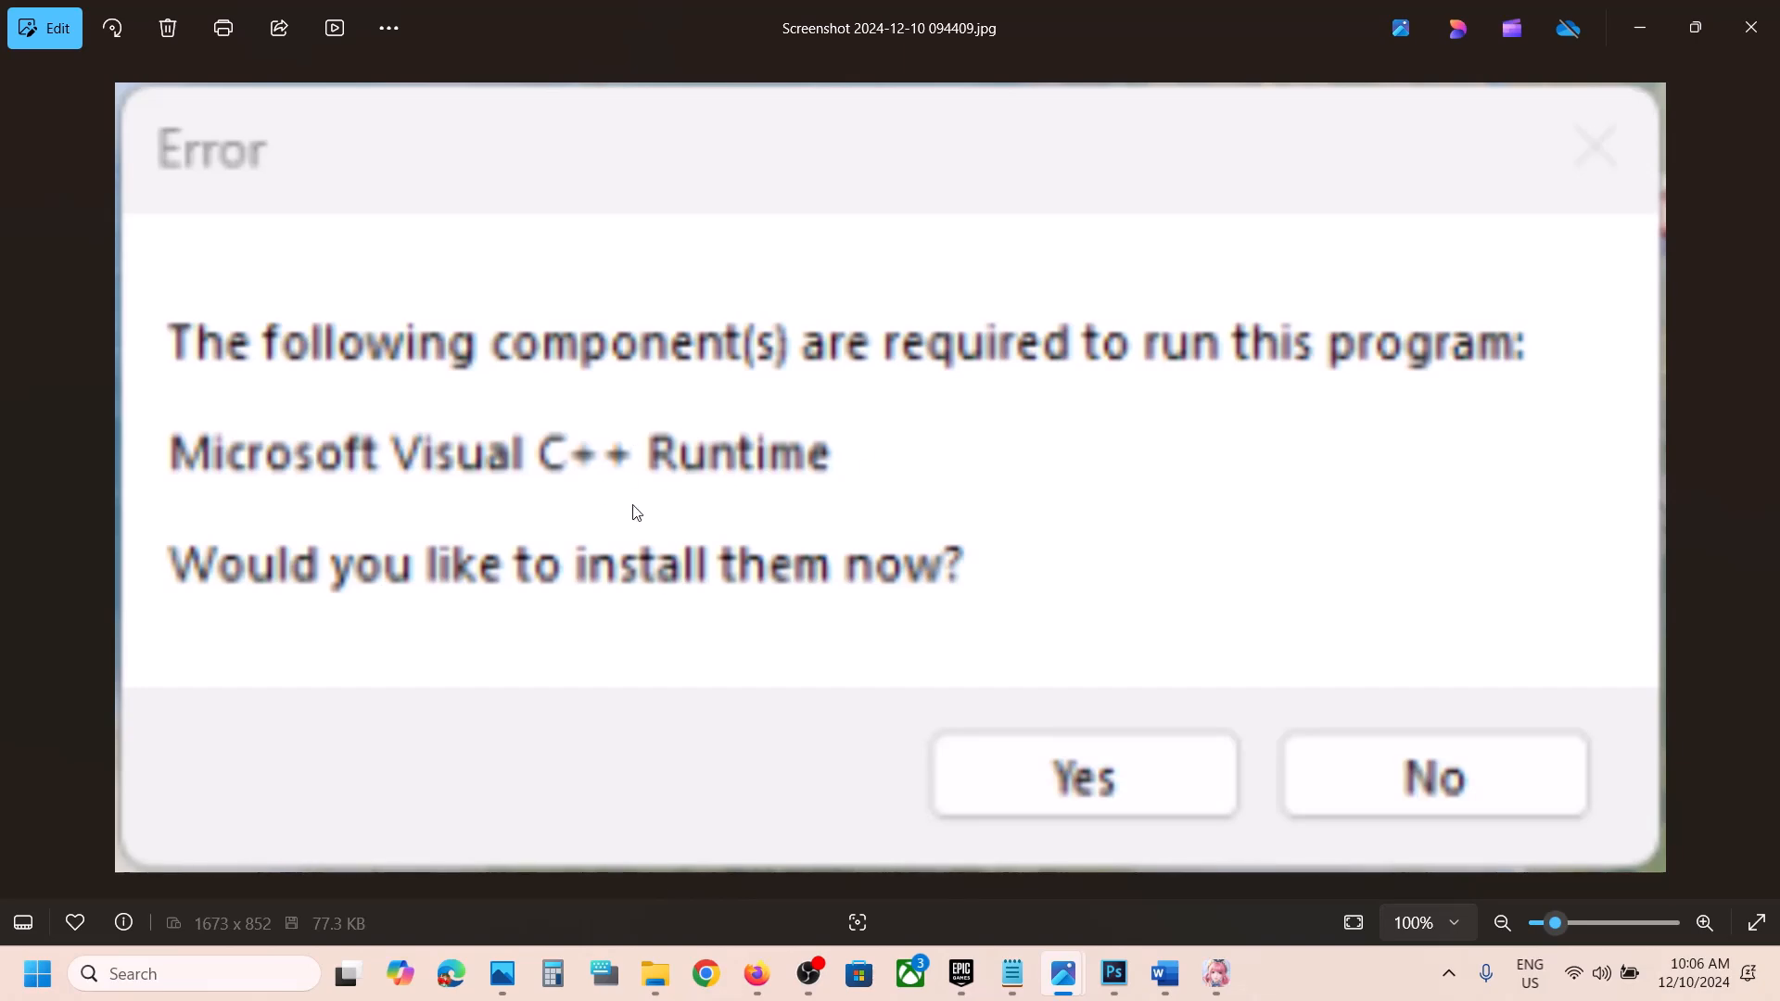
pyautogui.moveTo(675, 649)
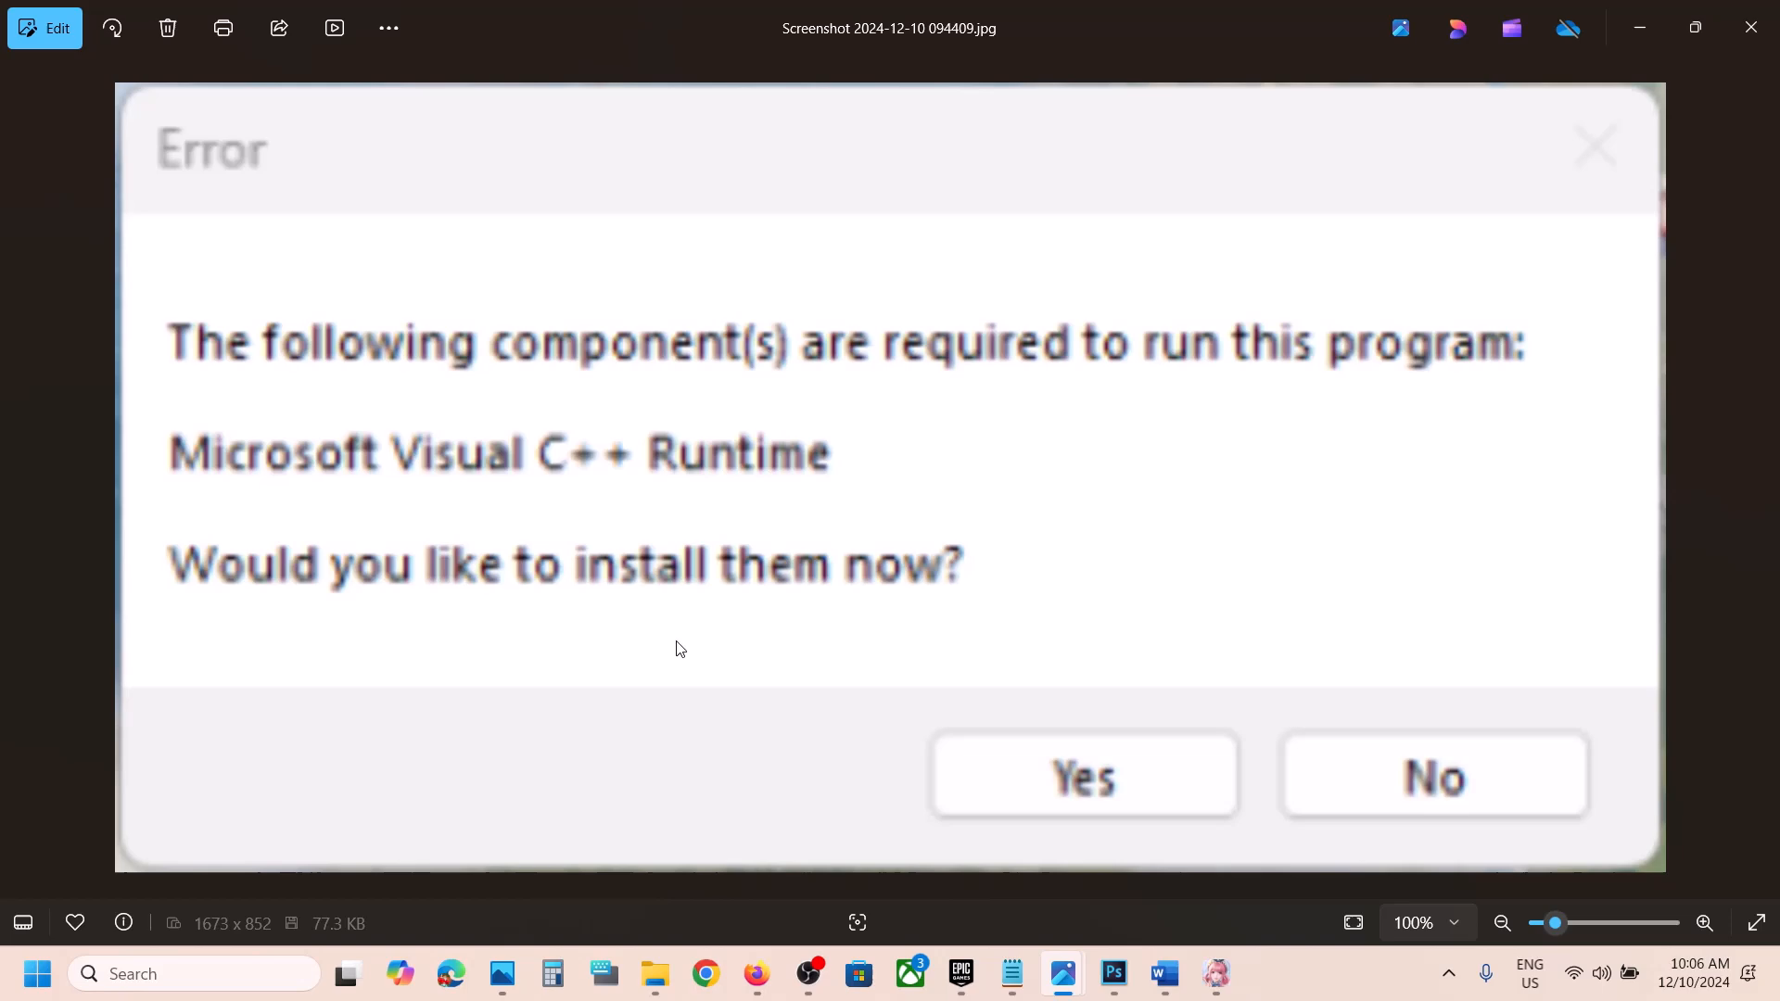
pyautogui.moveTo(1096, 779)
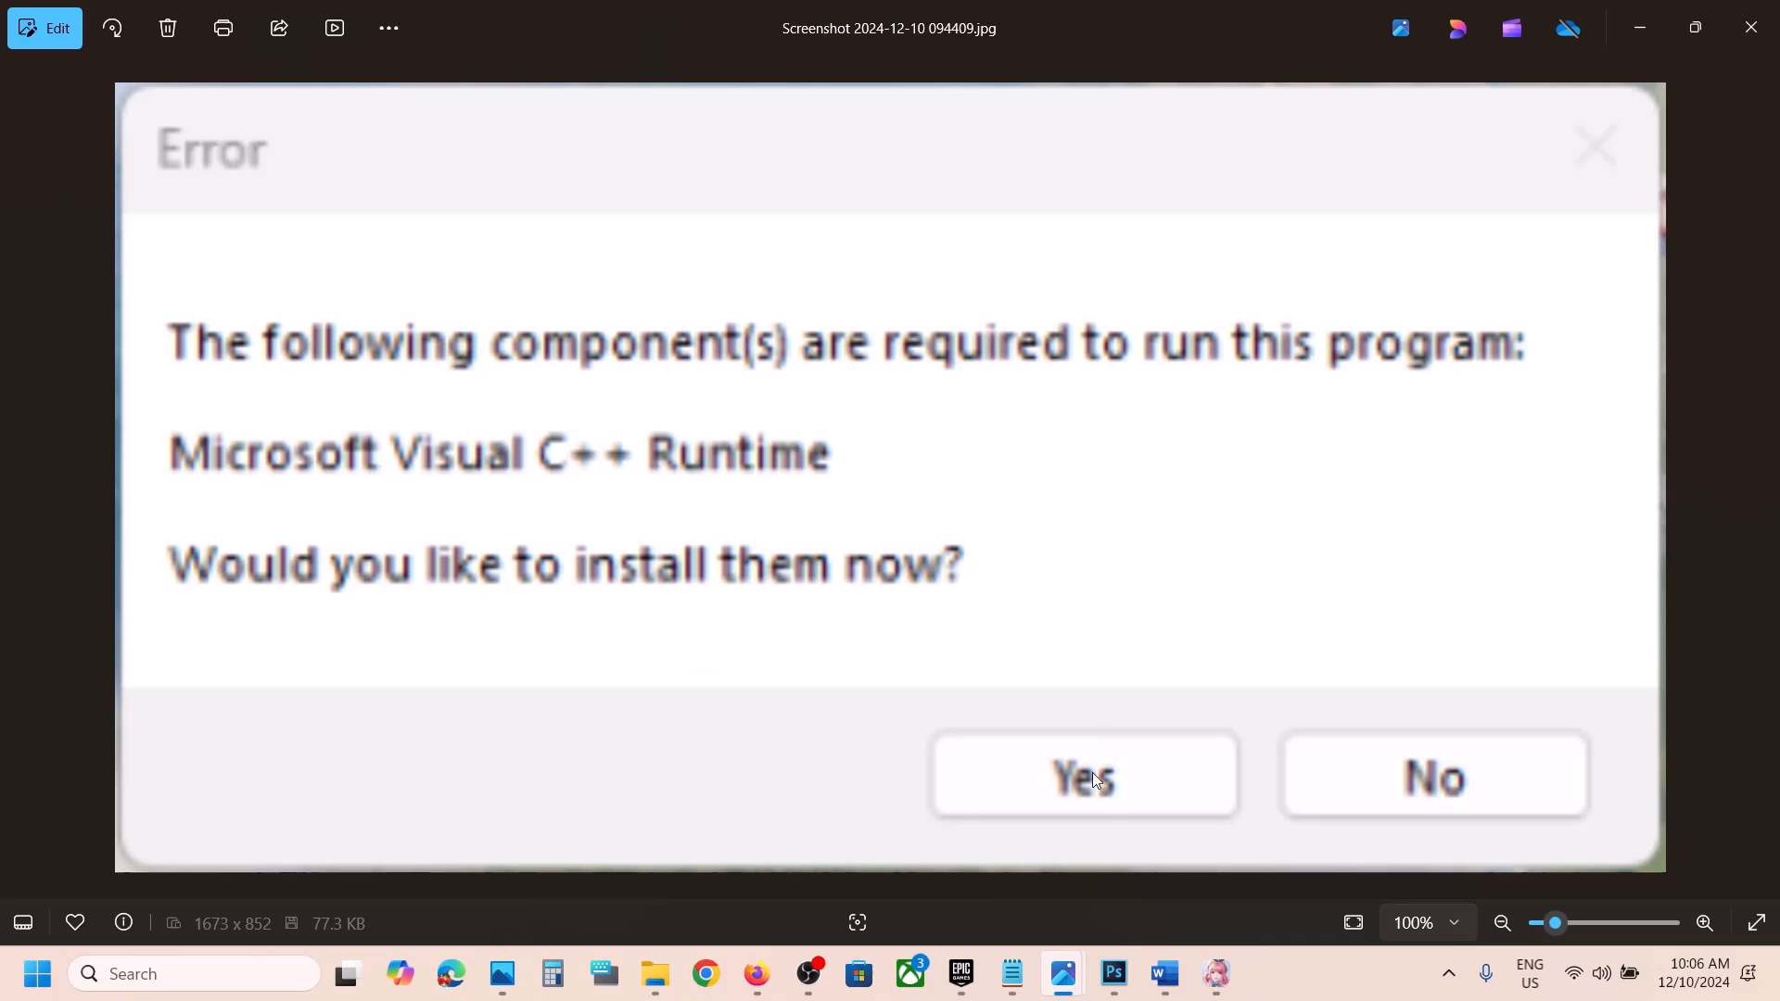
pyautogui.moveTo(1216, 974)
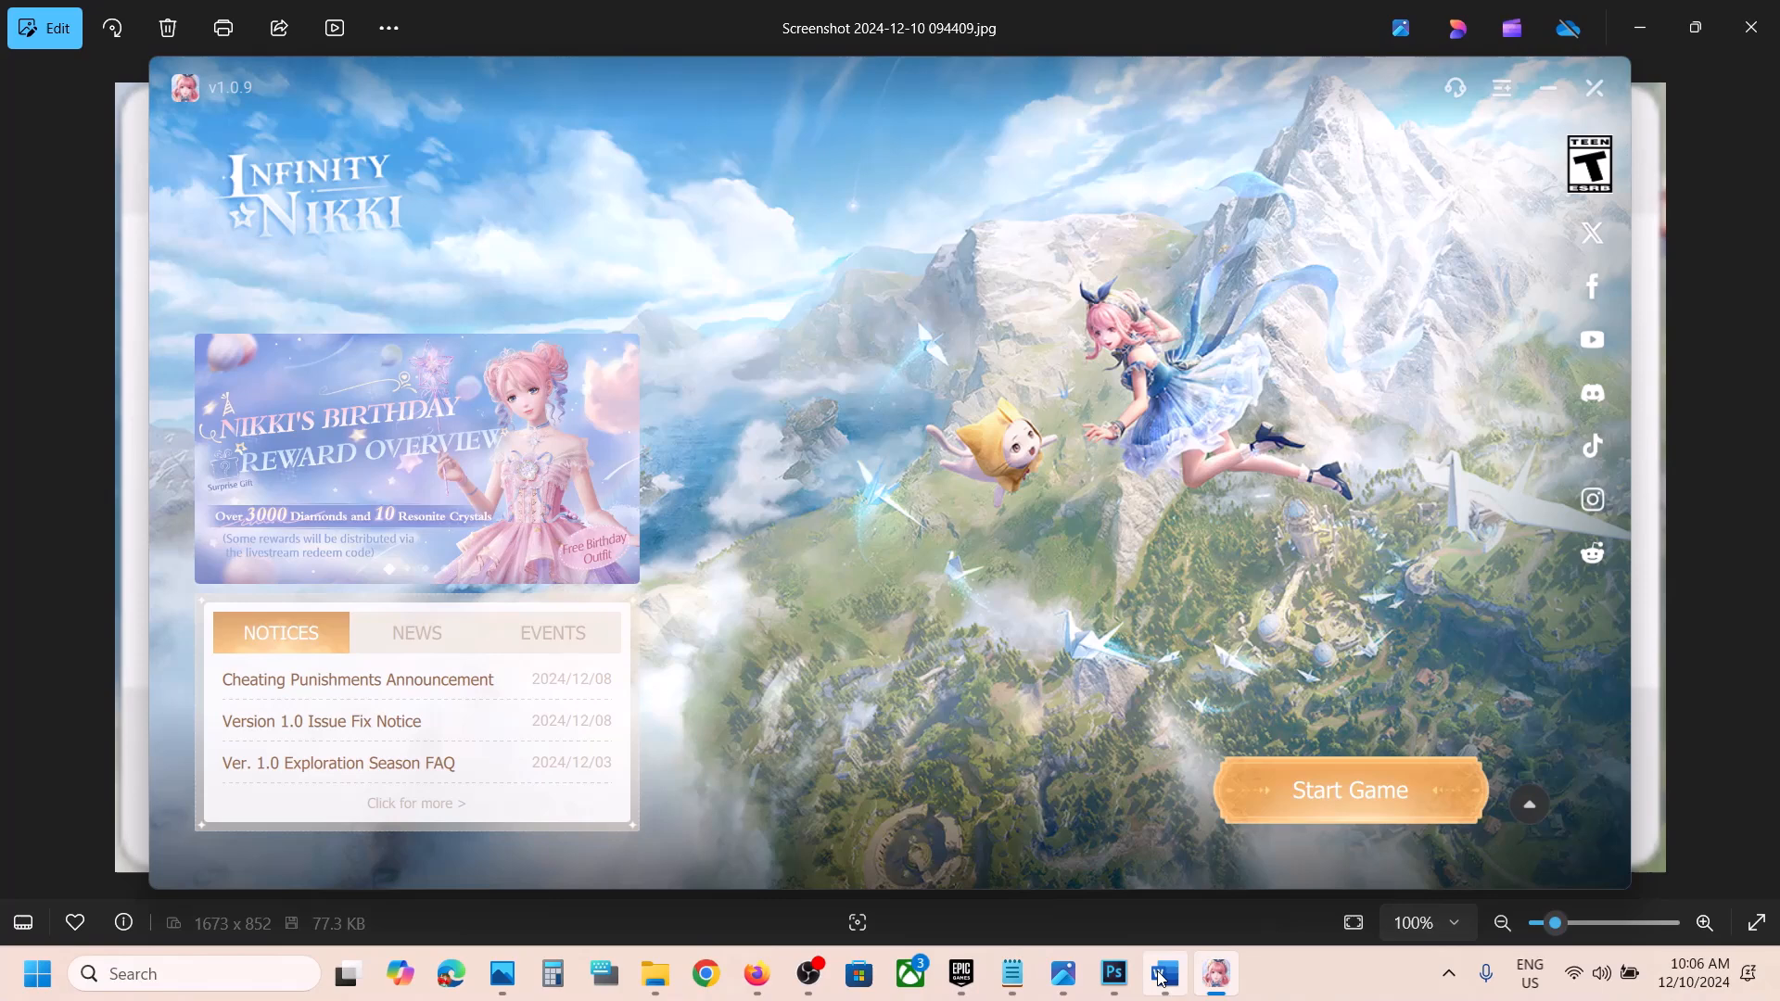
pyautogui.click(1162, 973)
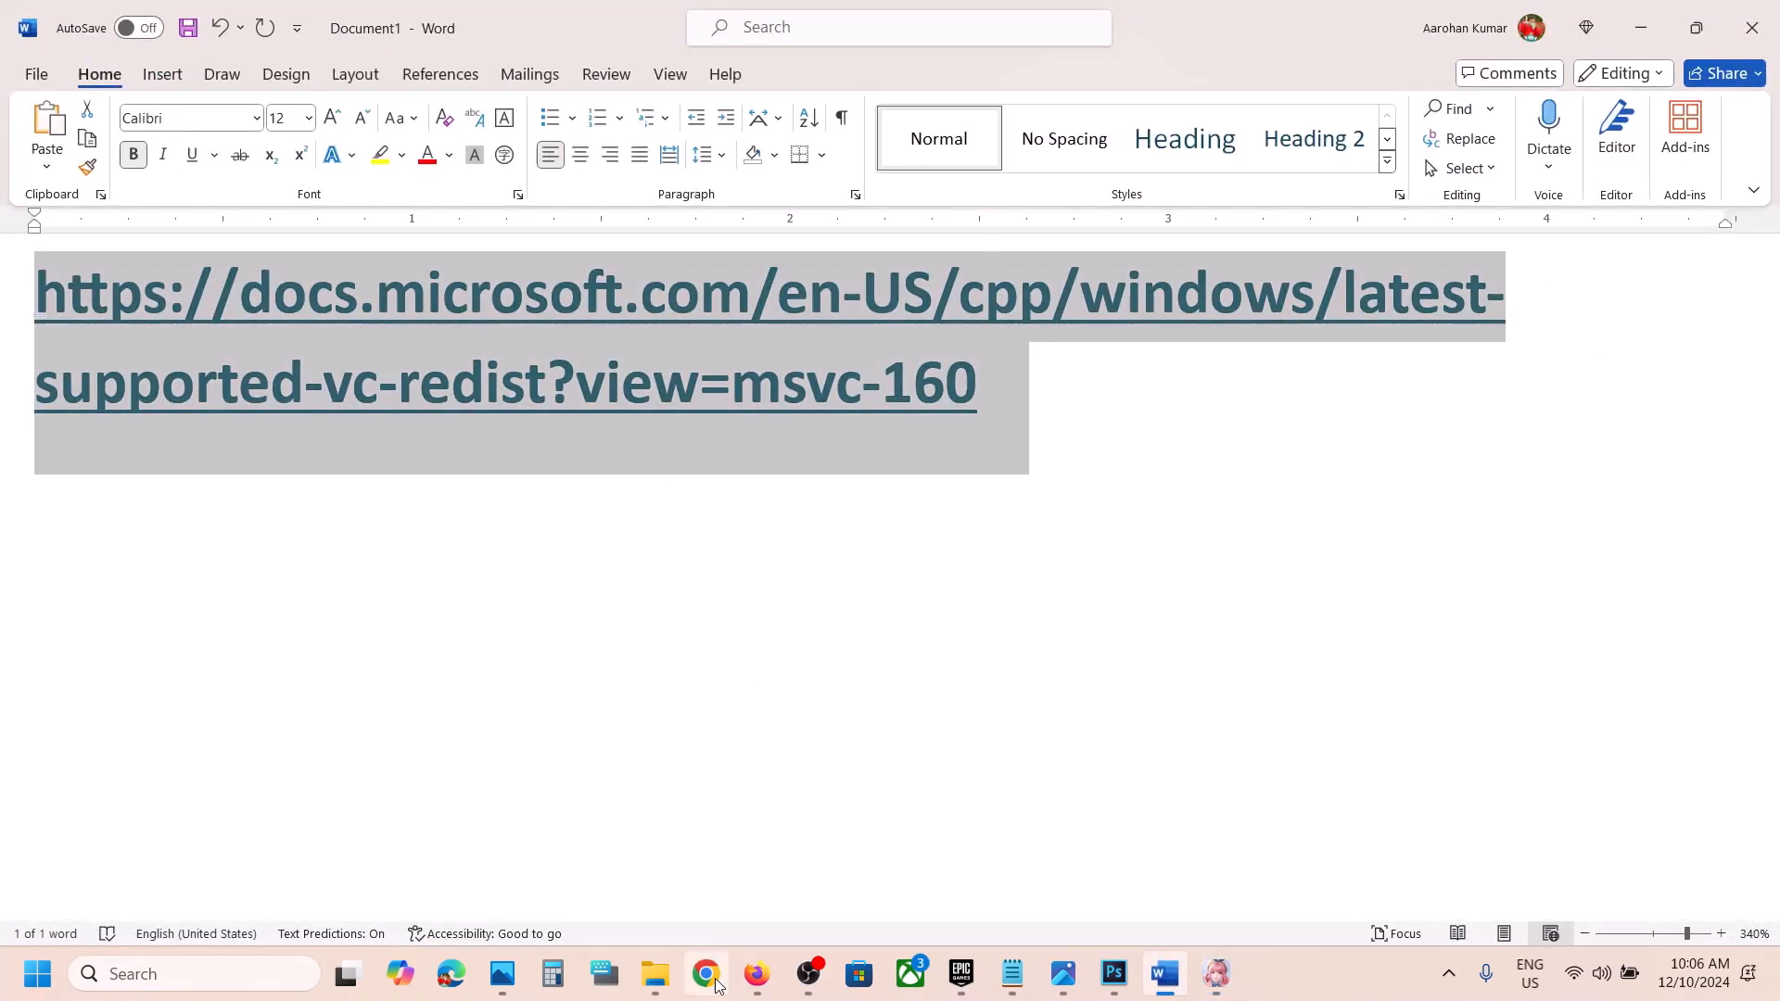
pyautogui.click(706, 973)
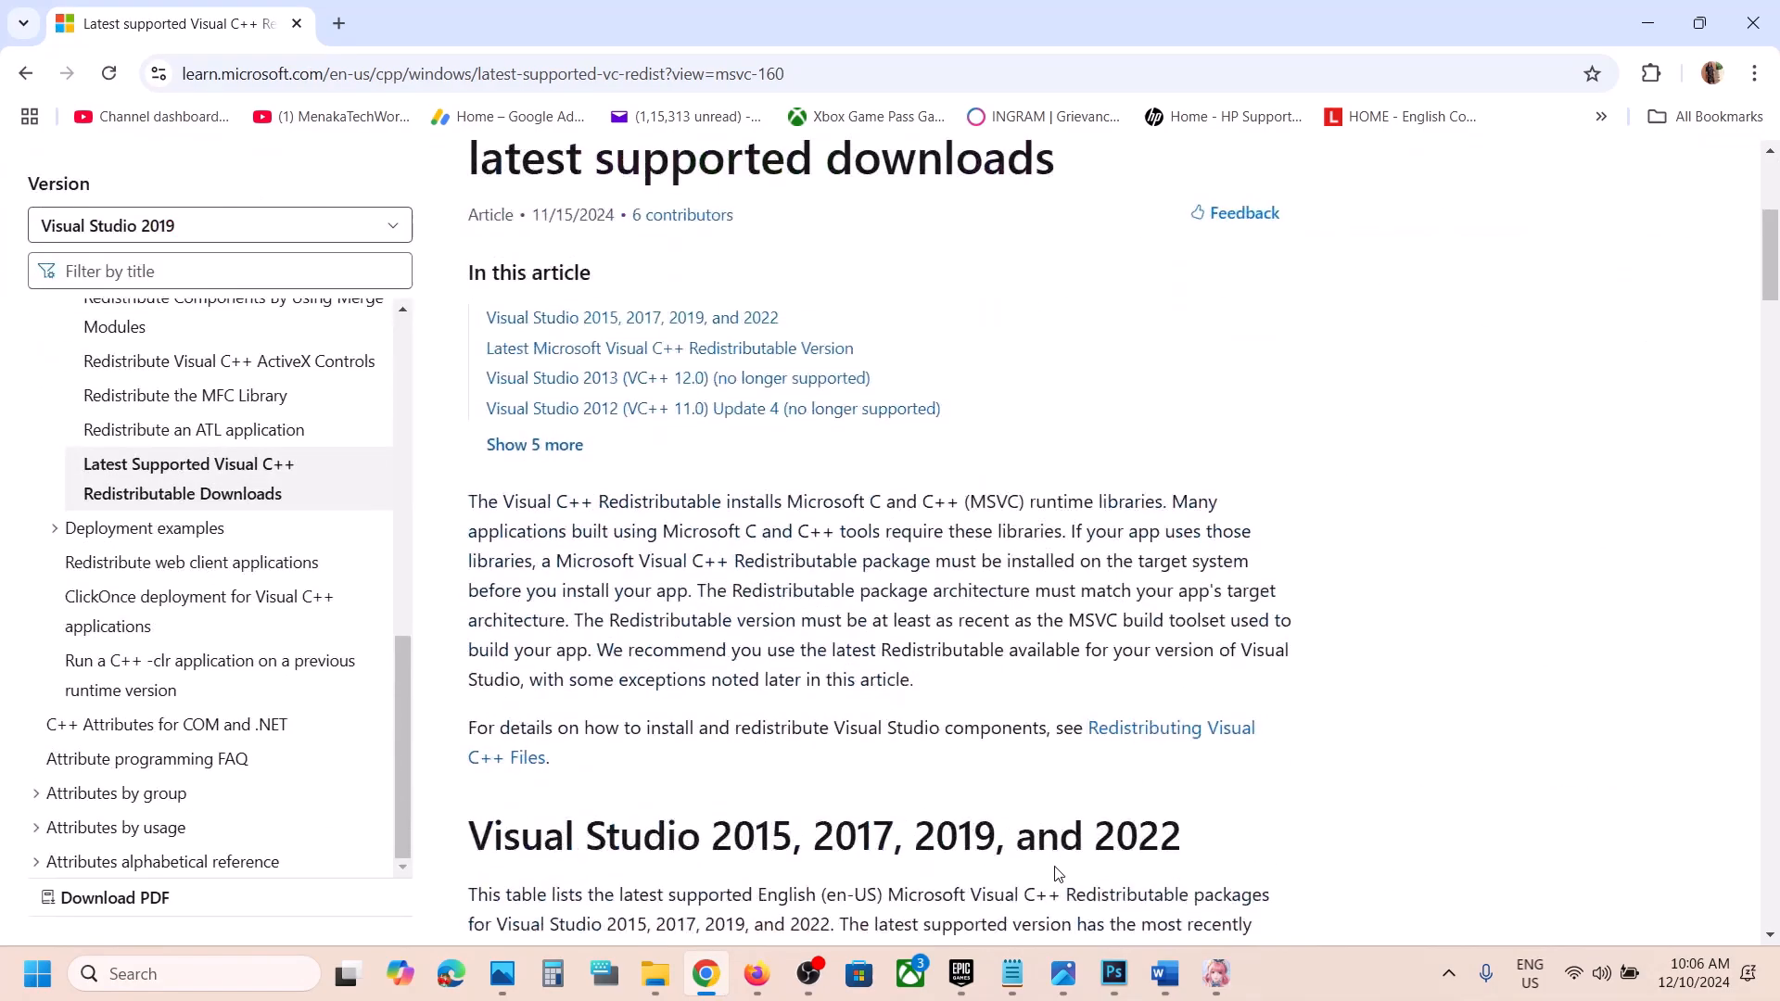
pyautogui.scroll(-3)
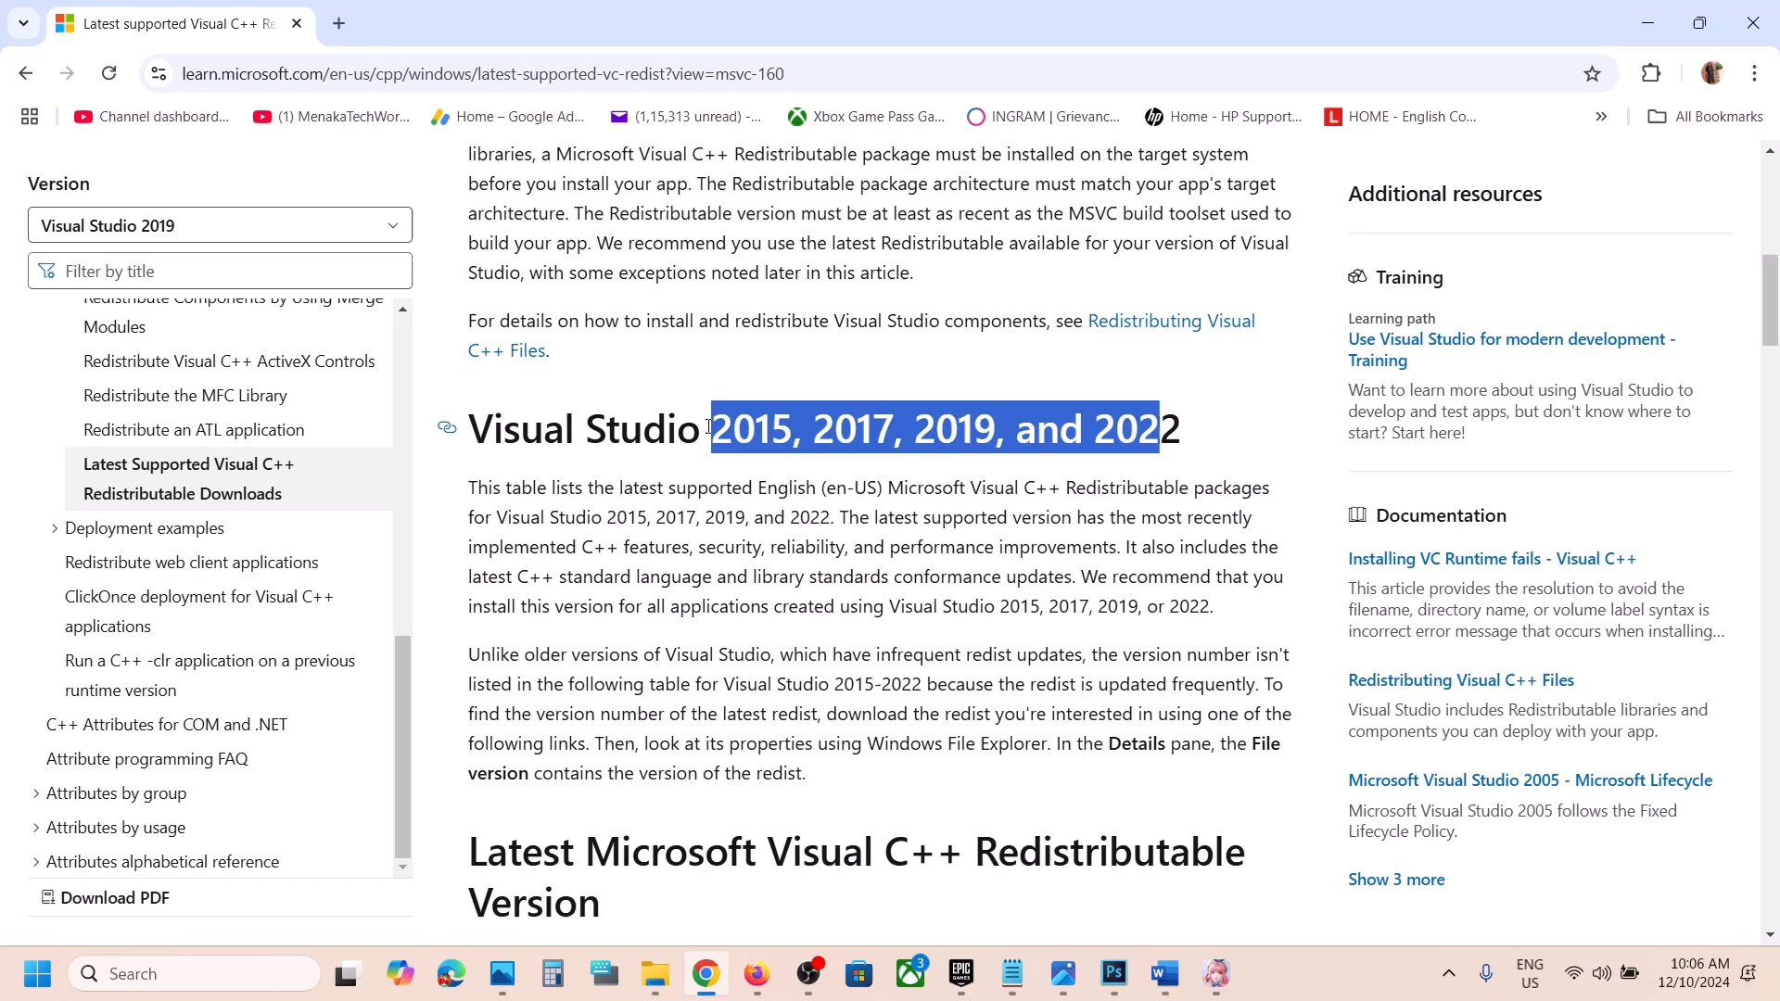
pyautogui.scroll(-3)
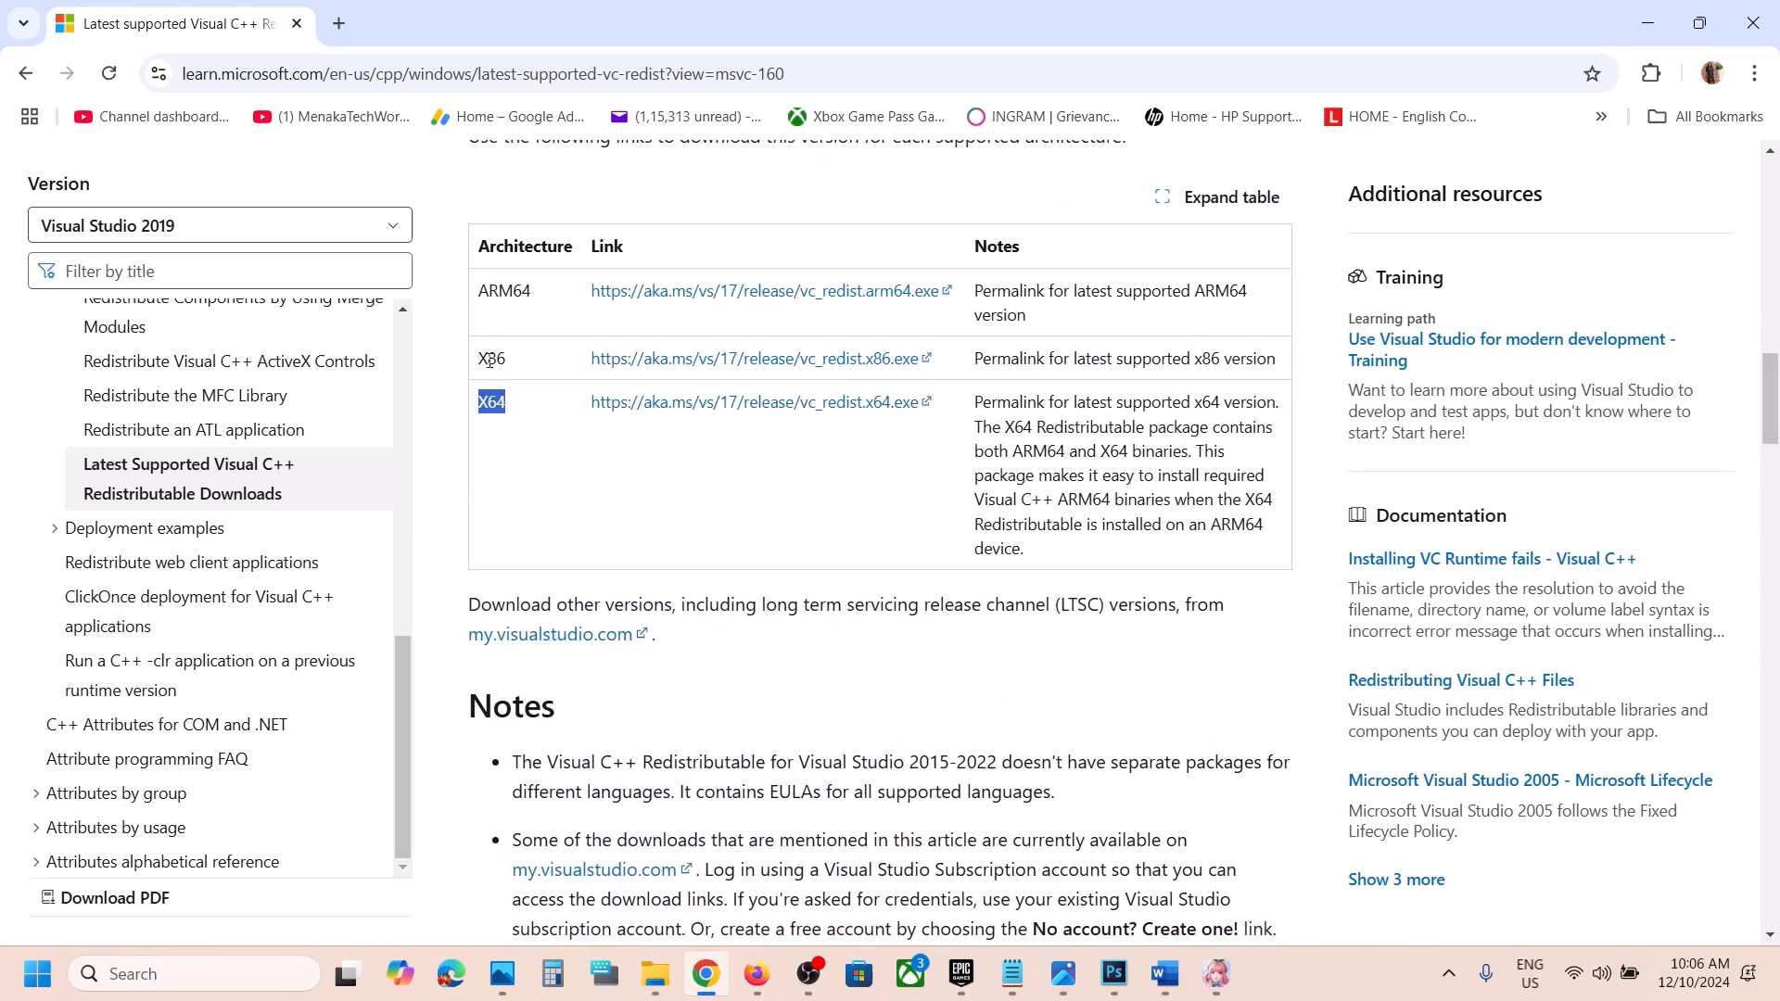
# Download vc_redist.x86.exe, start its Repair setup and return to the download page.
pyautogui.click(759, 358)
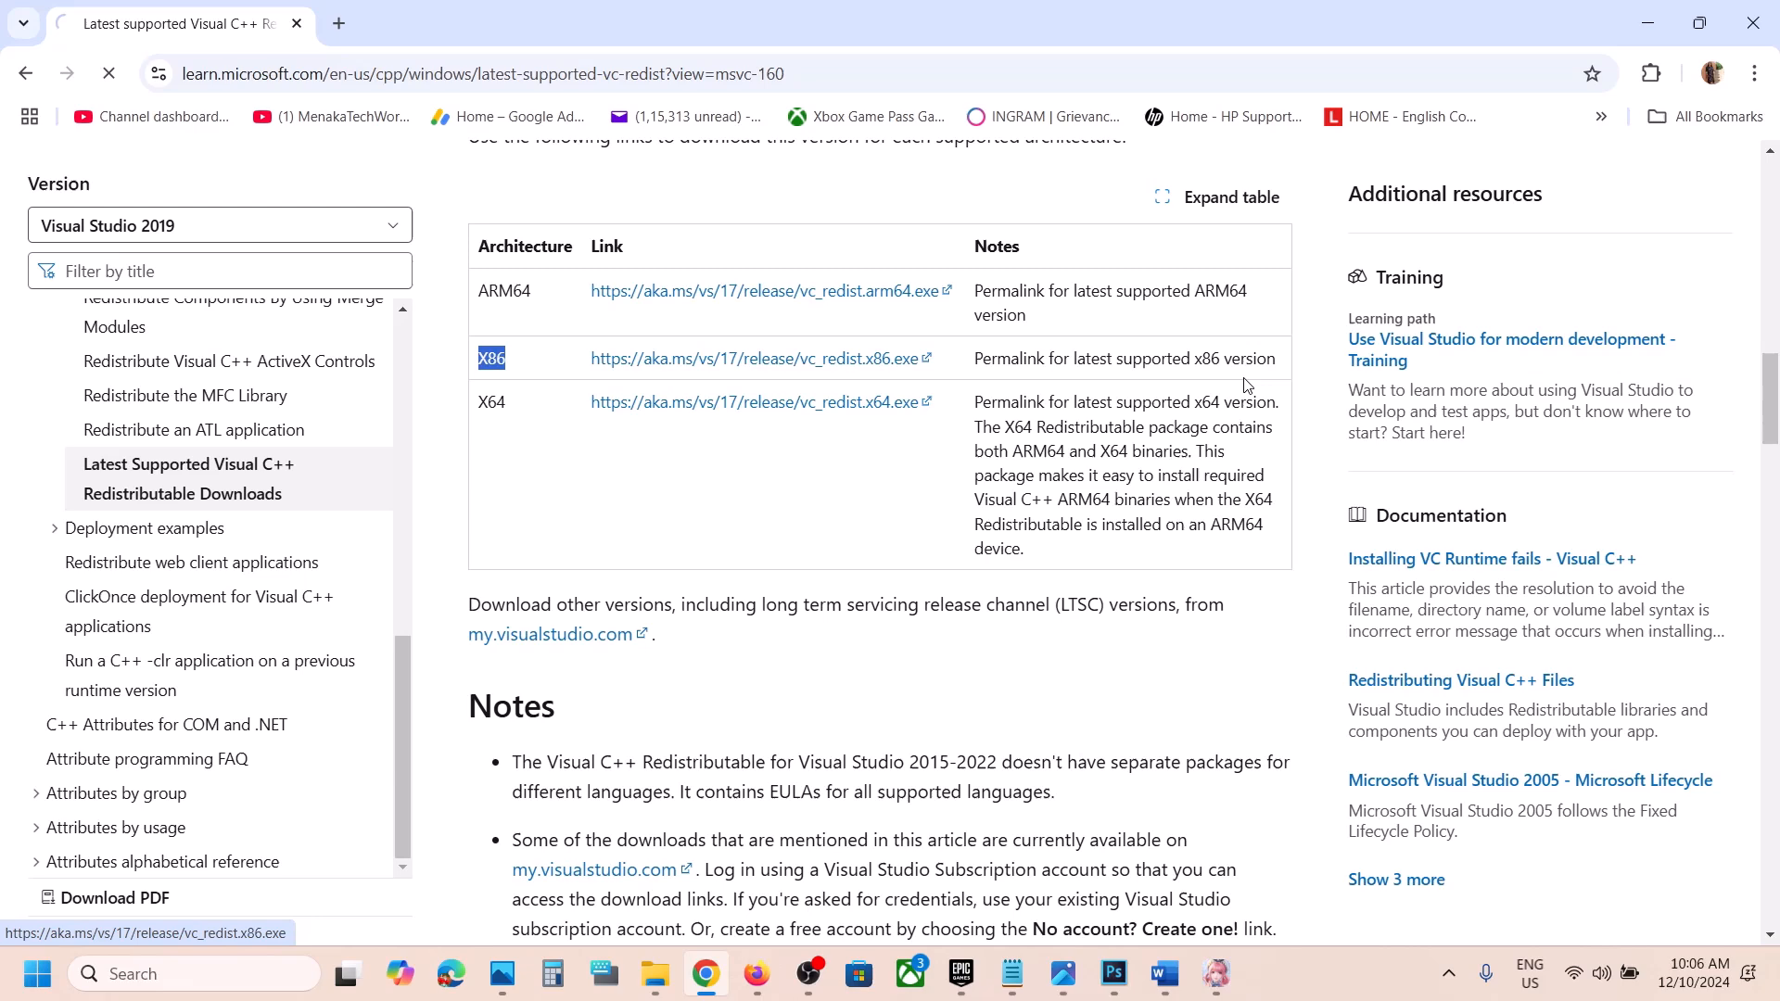
pyautogui.click(751, 358)
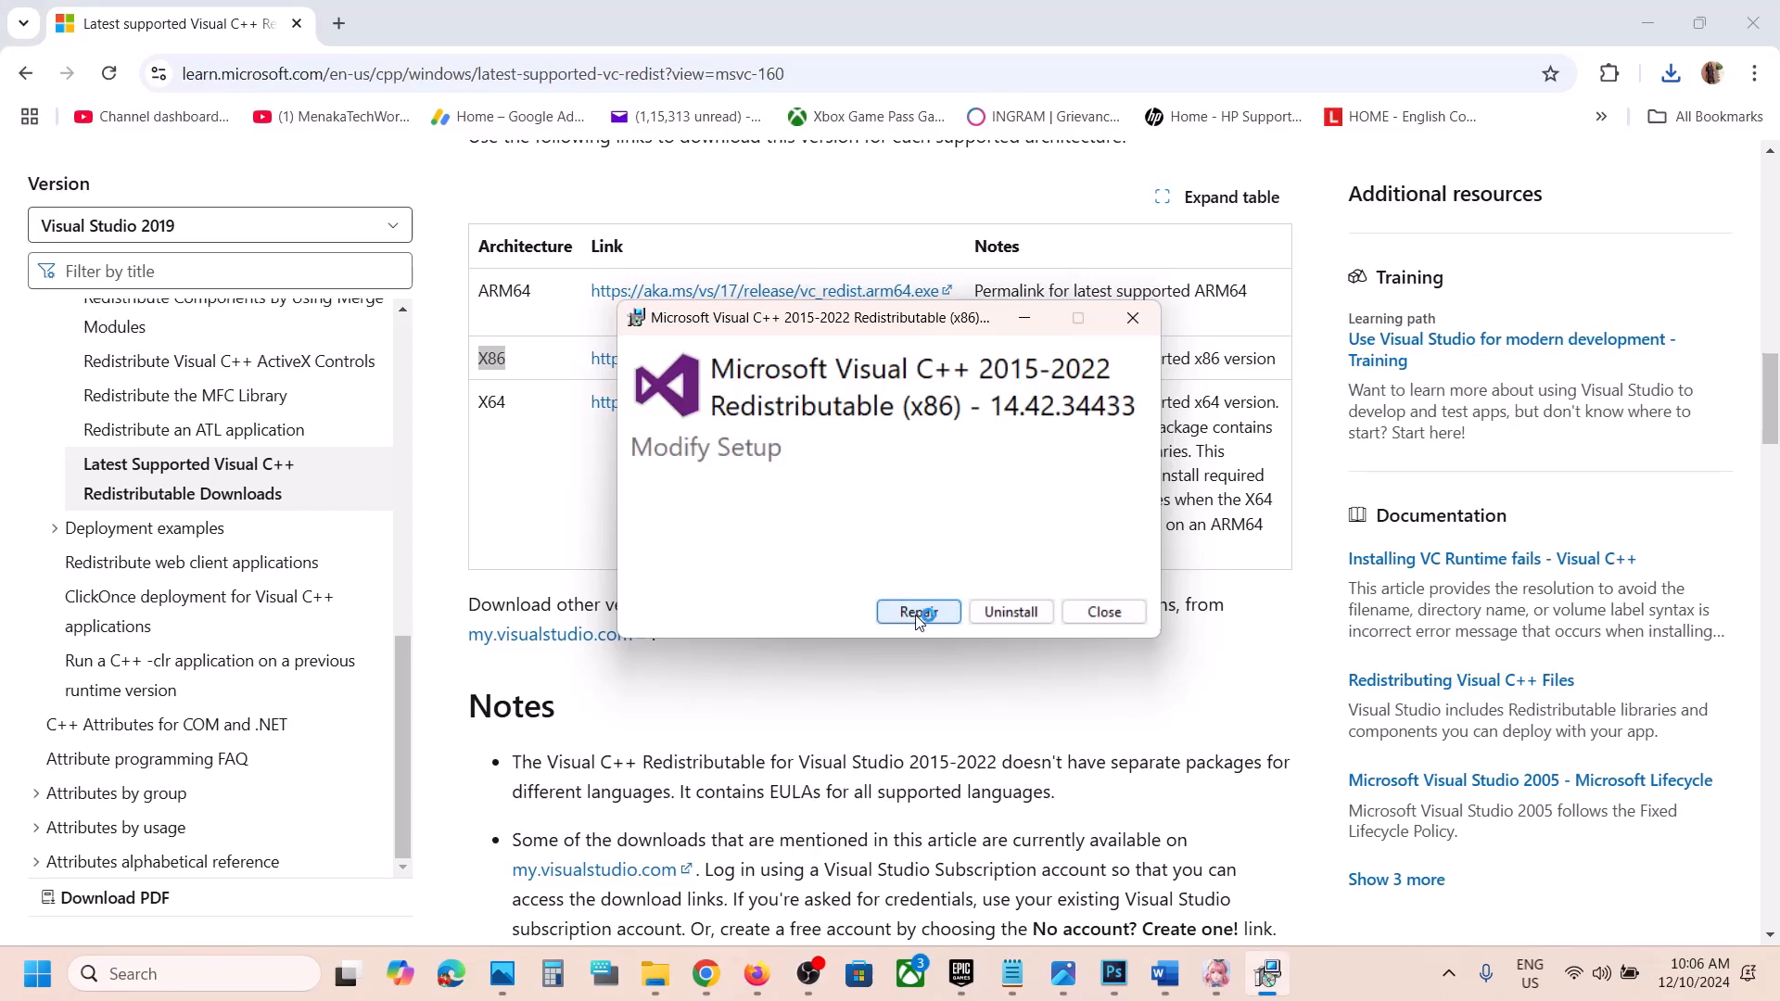
pyautogui.click(918, 610)
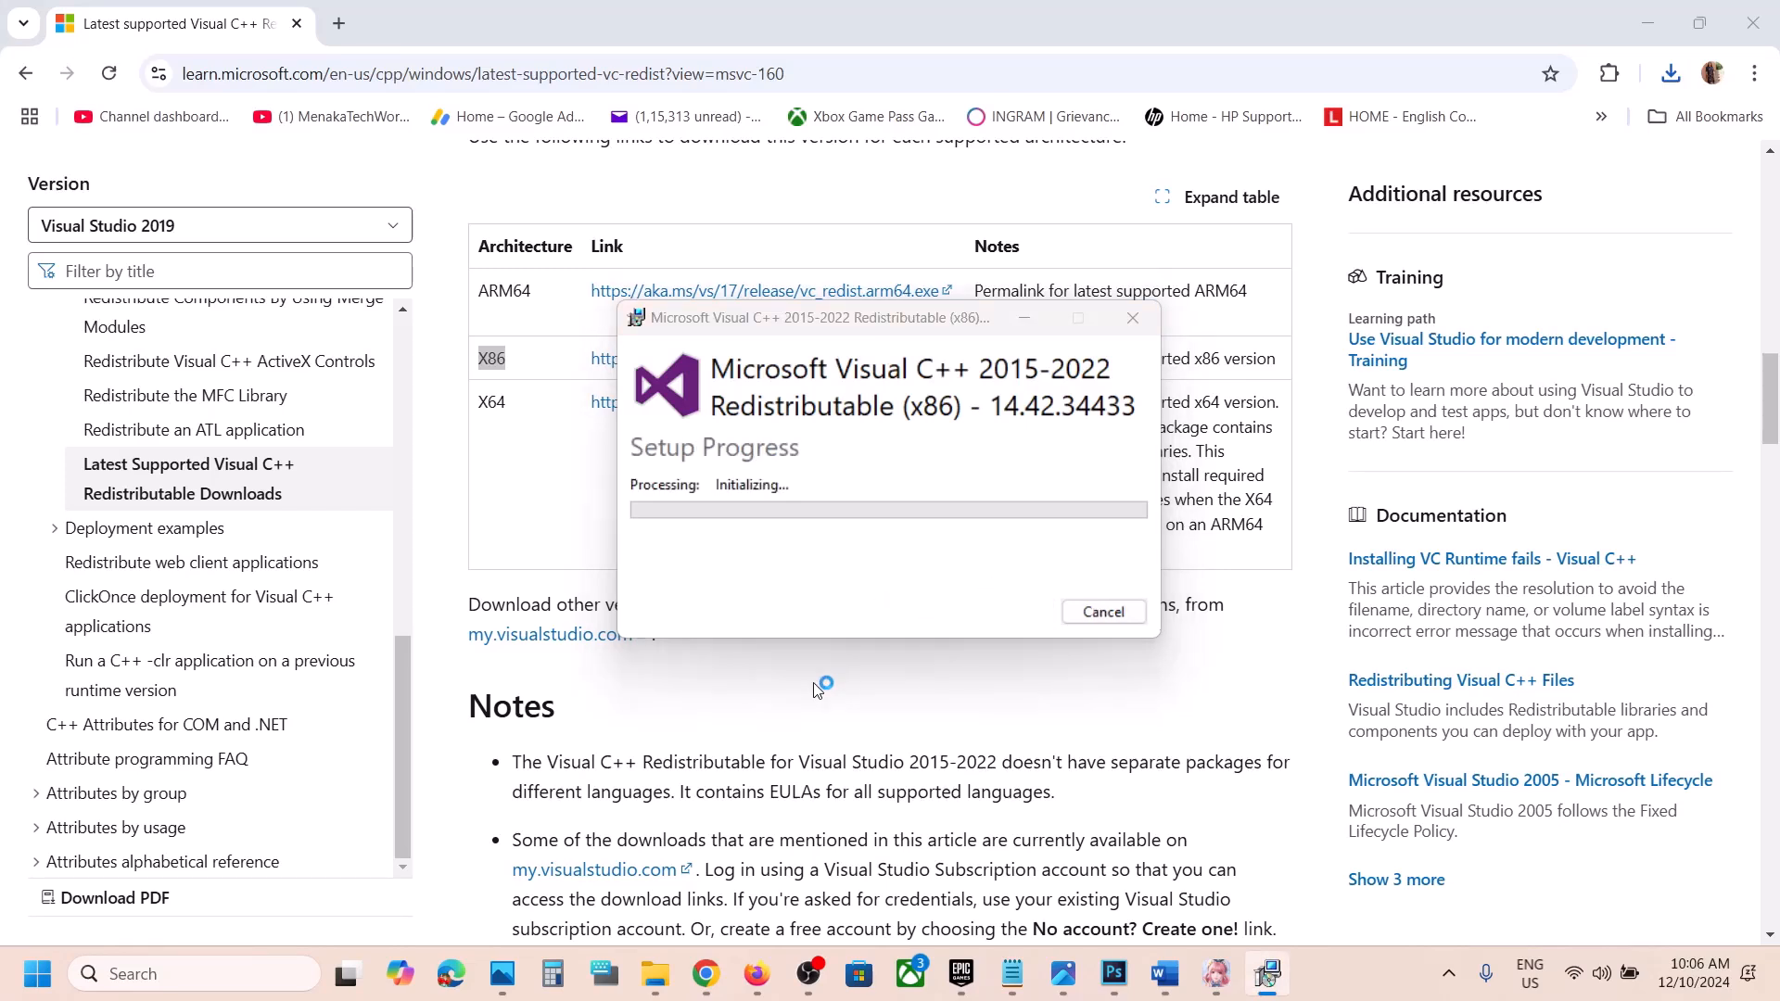
pyautogui.click(1100, 610)
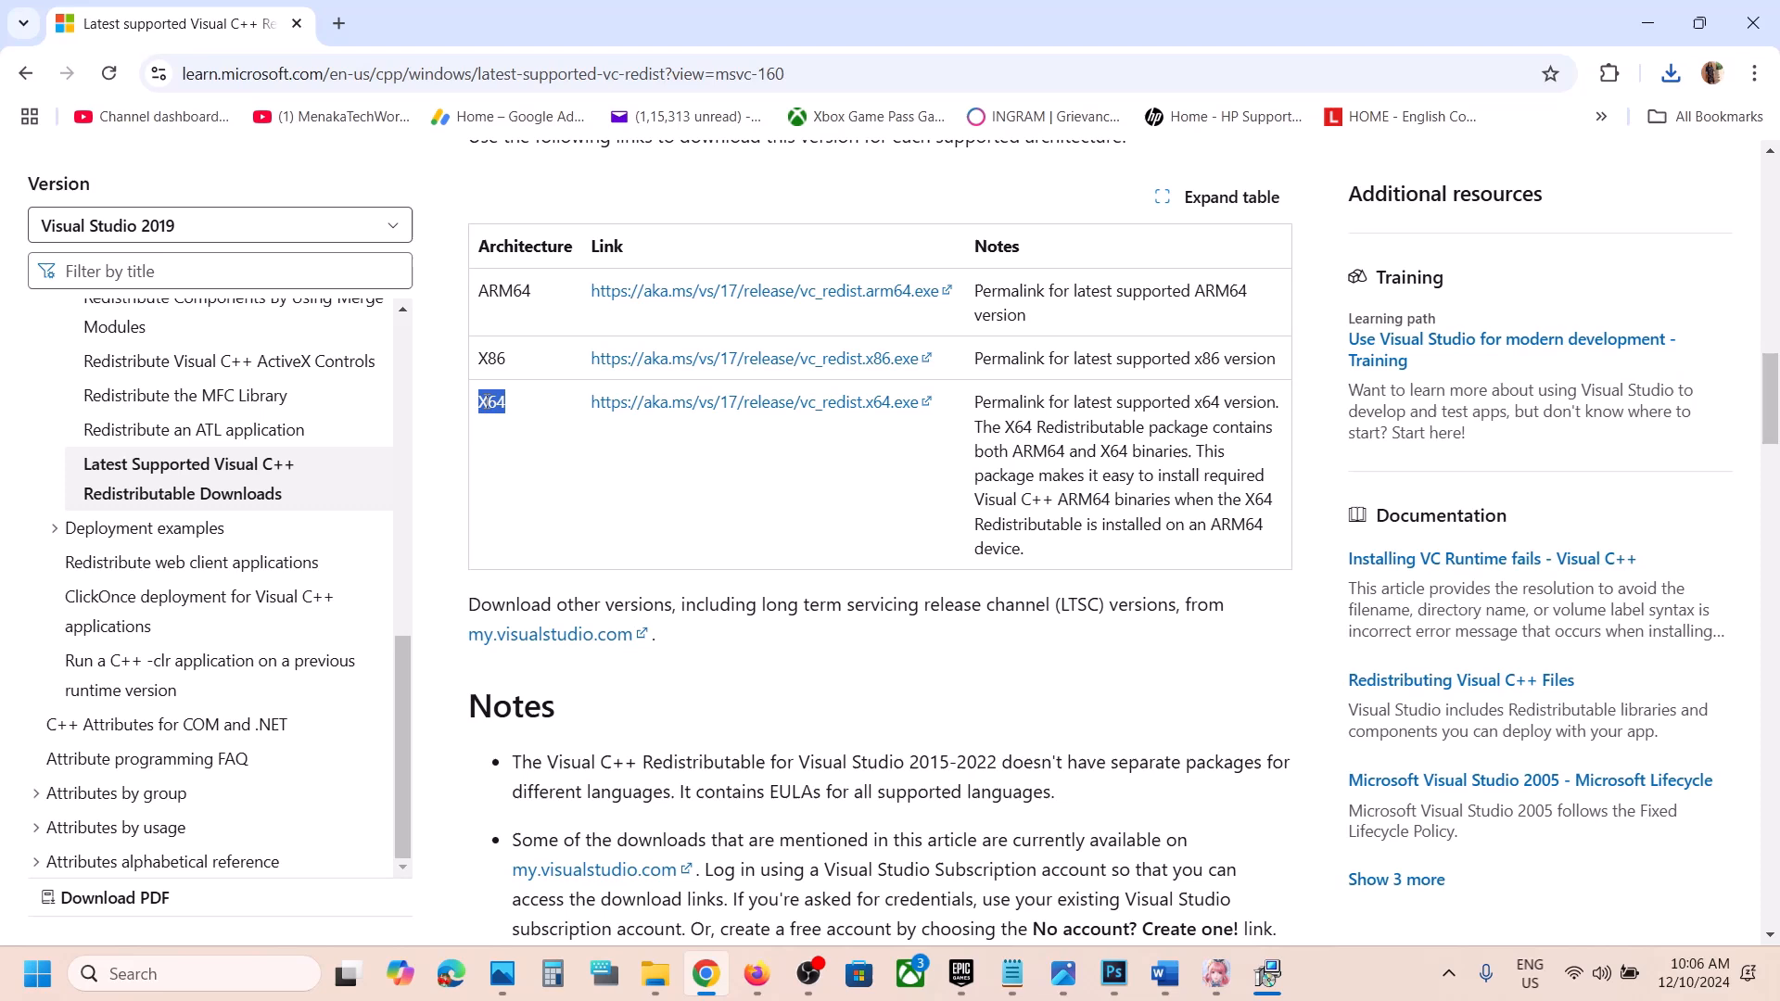
pyautogui.moveTo(788, 417)
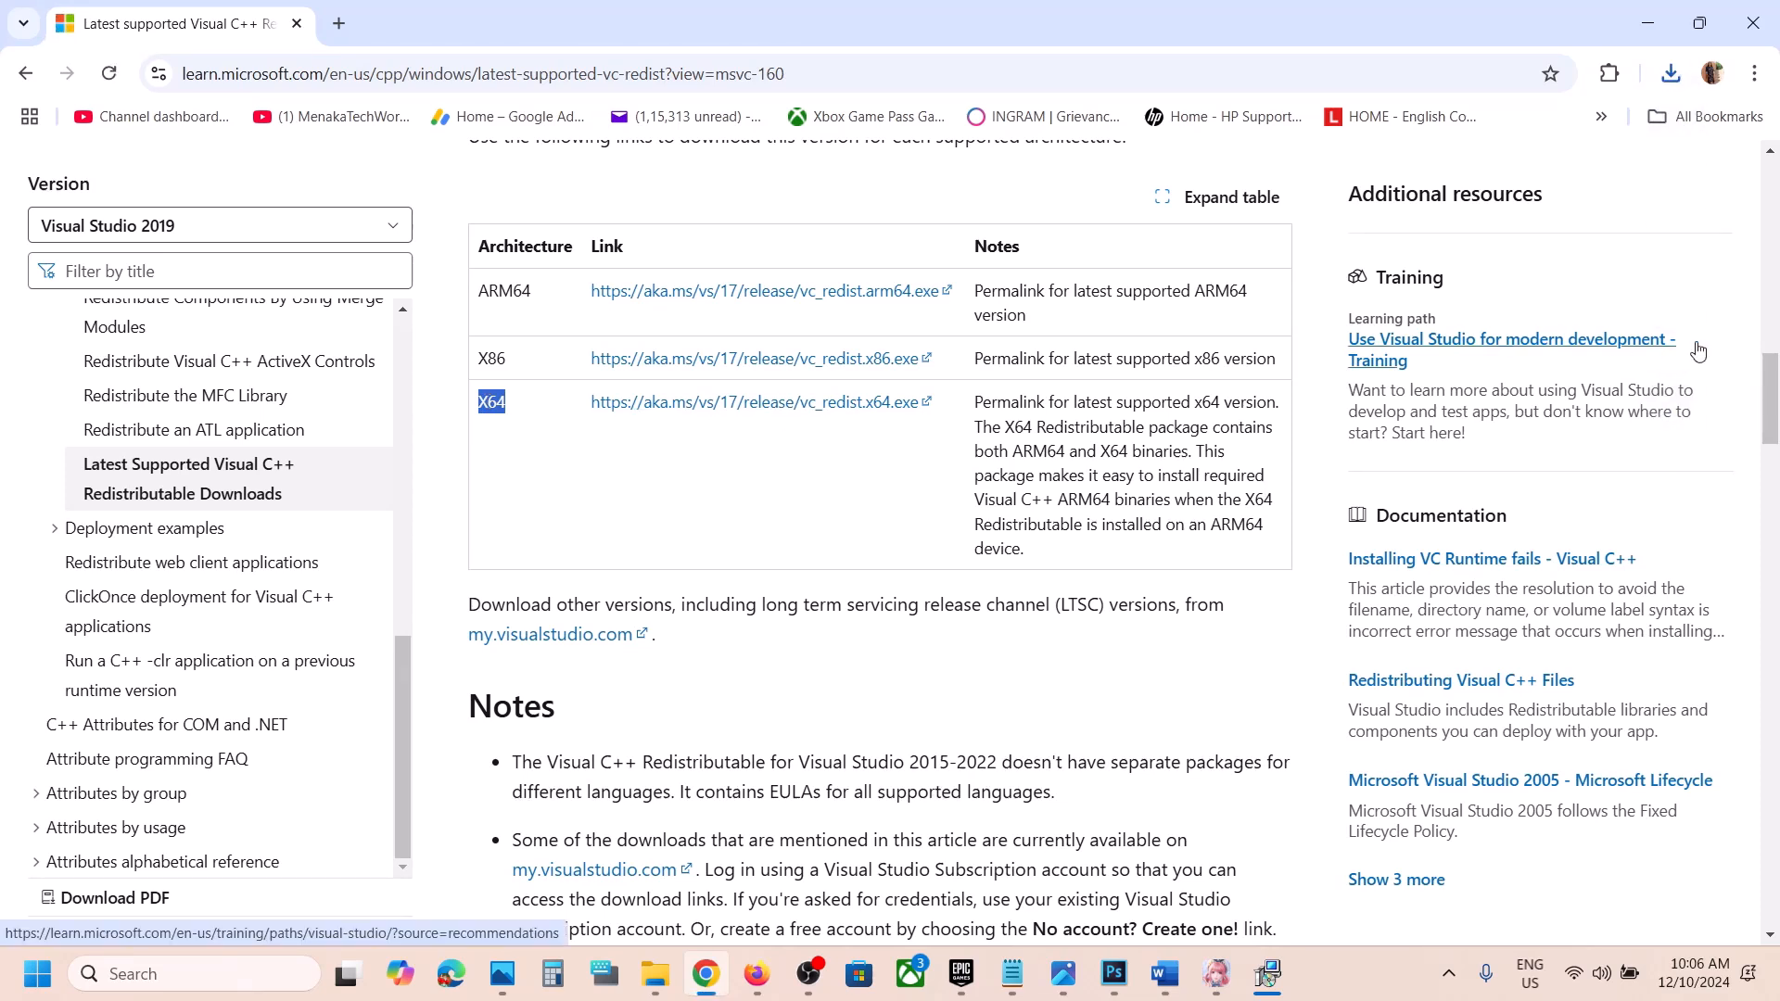
# Run the downloaded vc_redist.x64.exe and start its Repair until both installers report Setup Successful.
pyautogui.click(1671, 73)
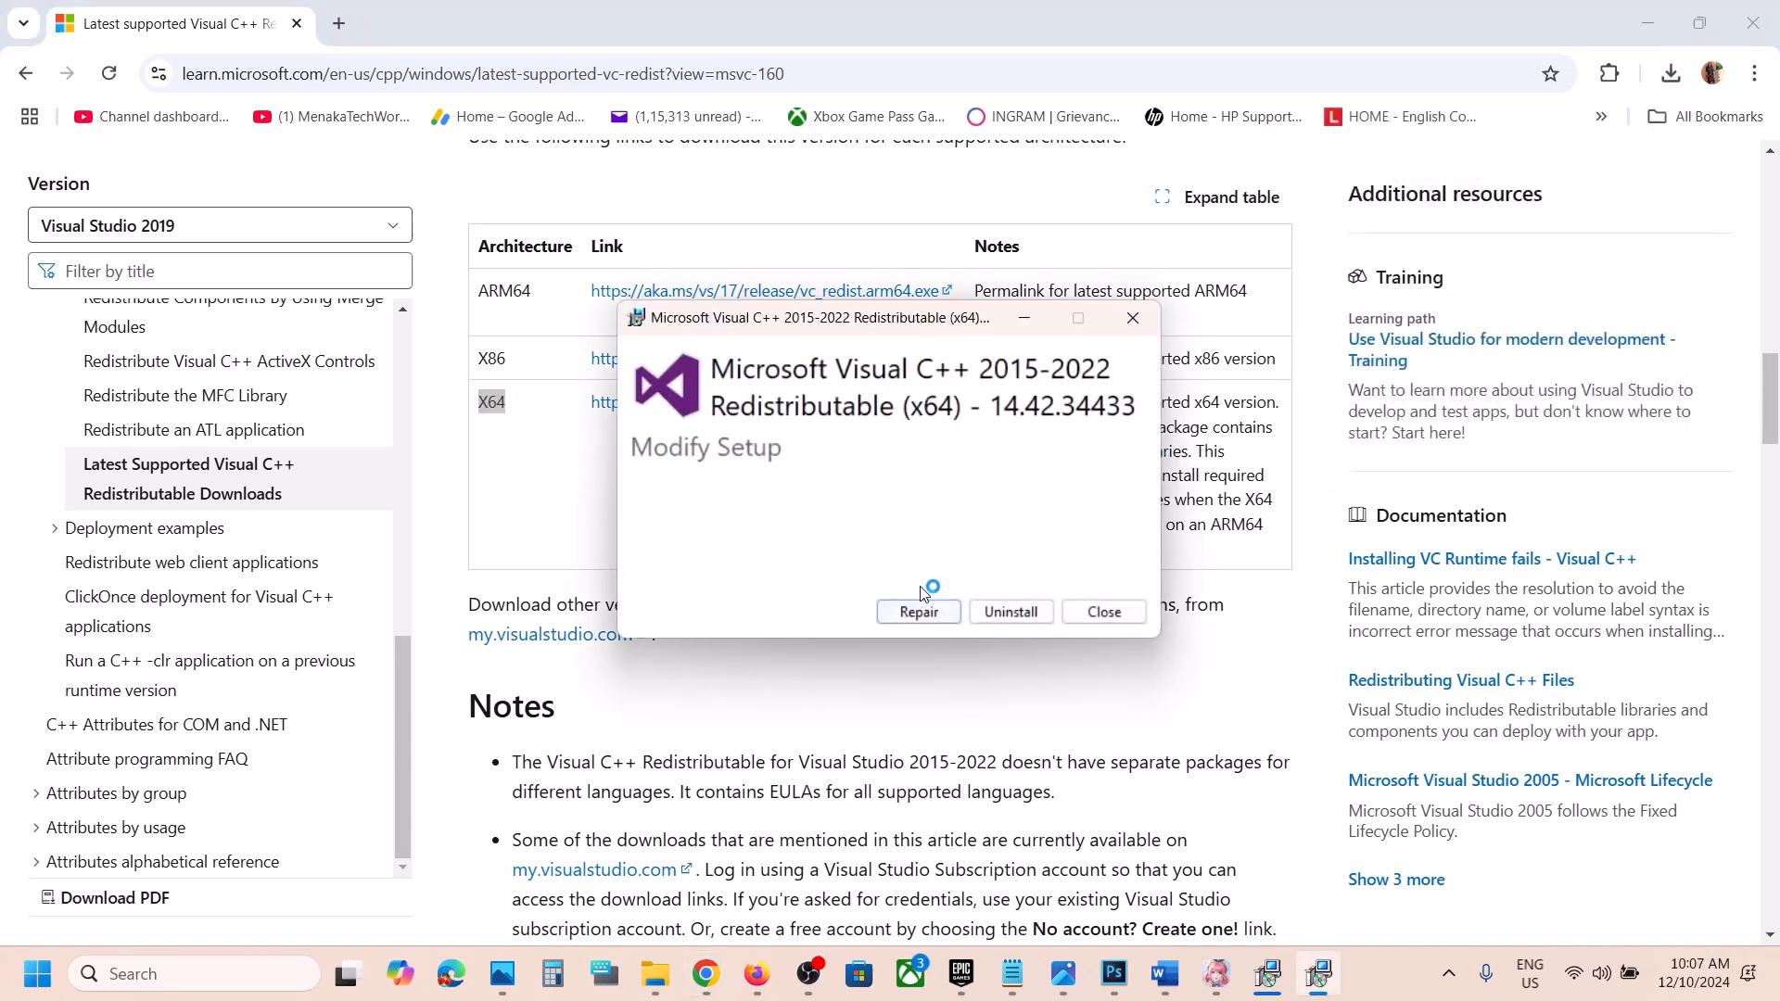
pyautogui.click(917, 611)
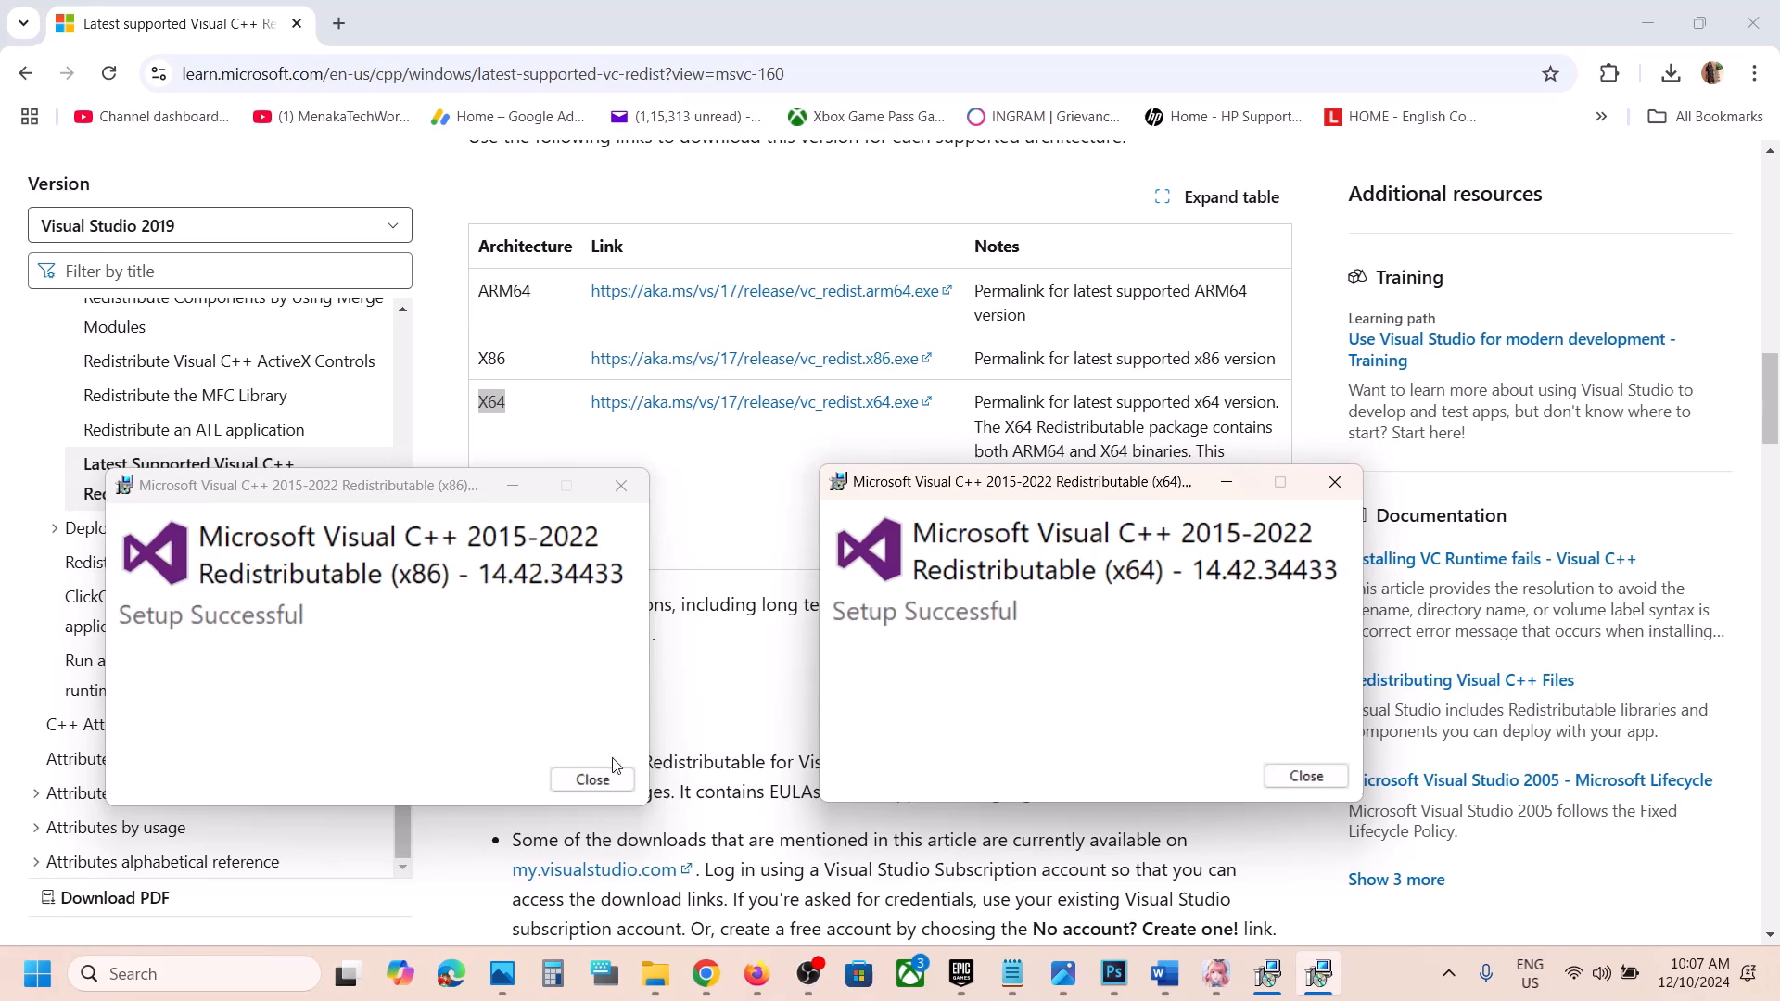
pyautogui.click(37, 973)
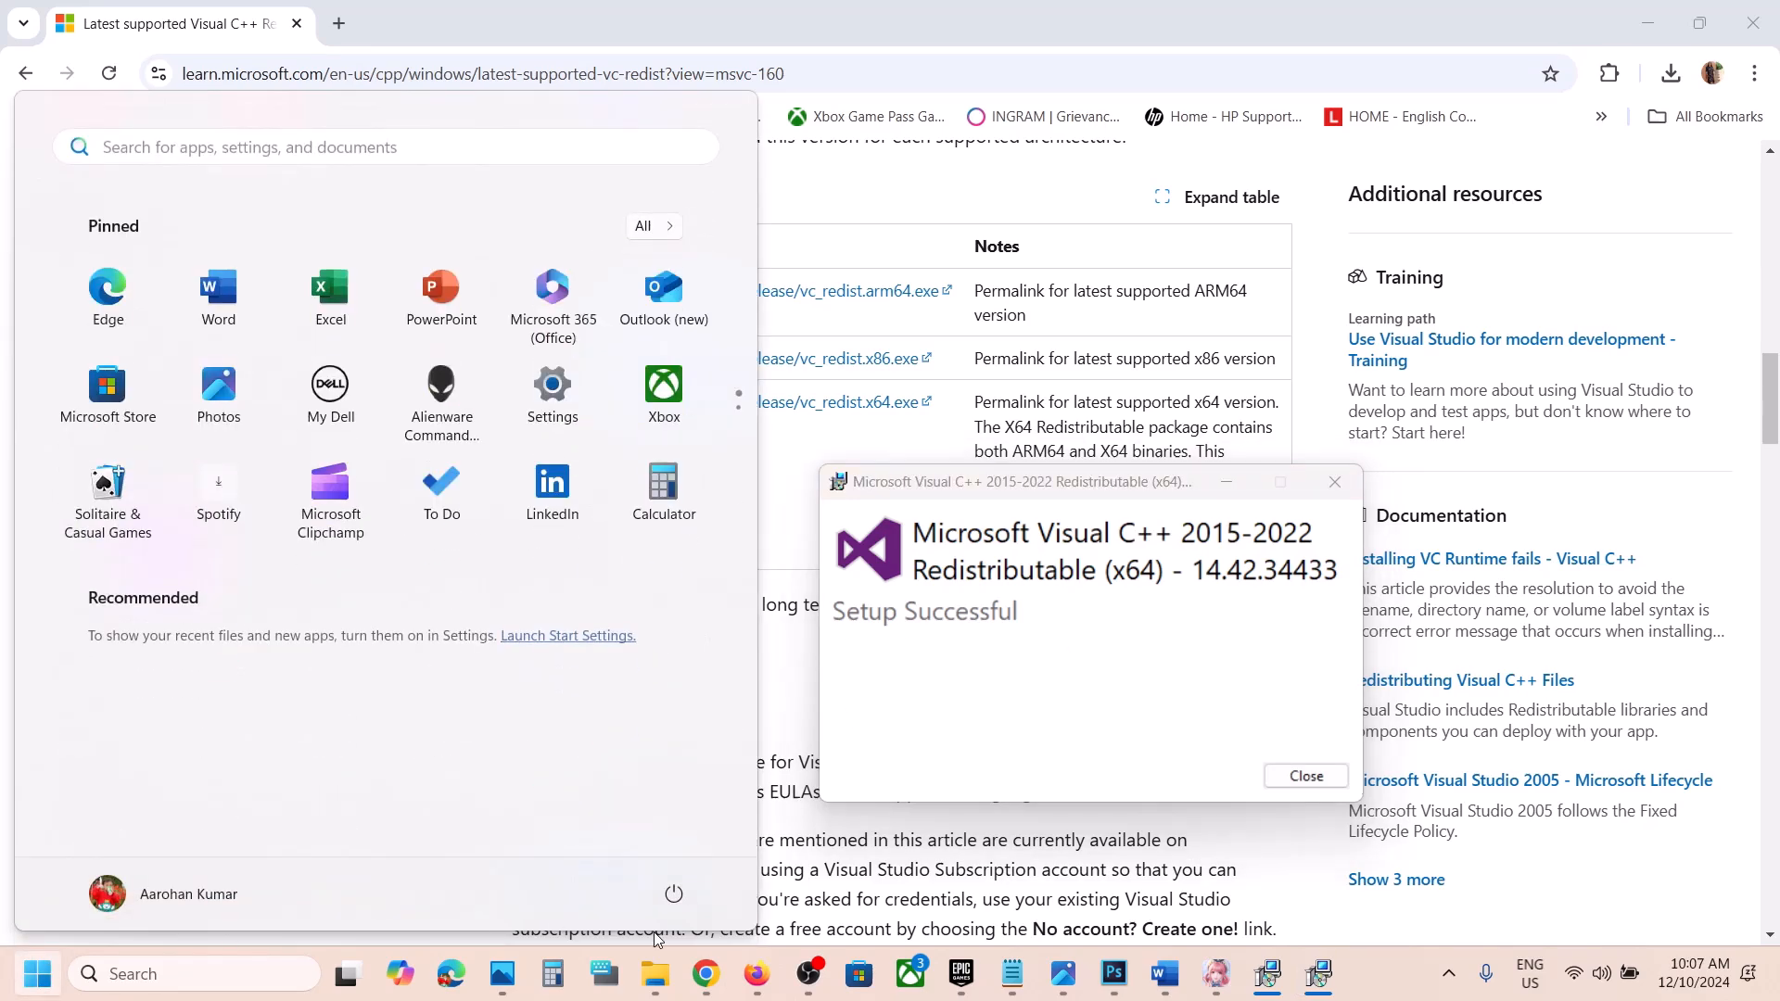
pyautogui.click(671, 894)
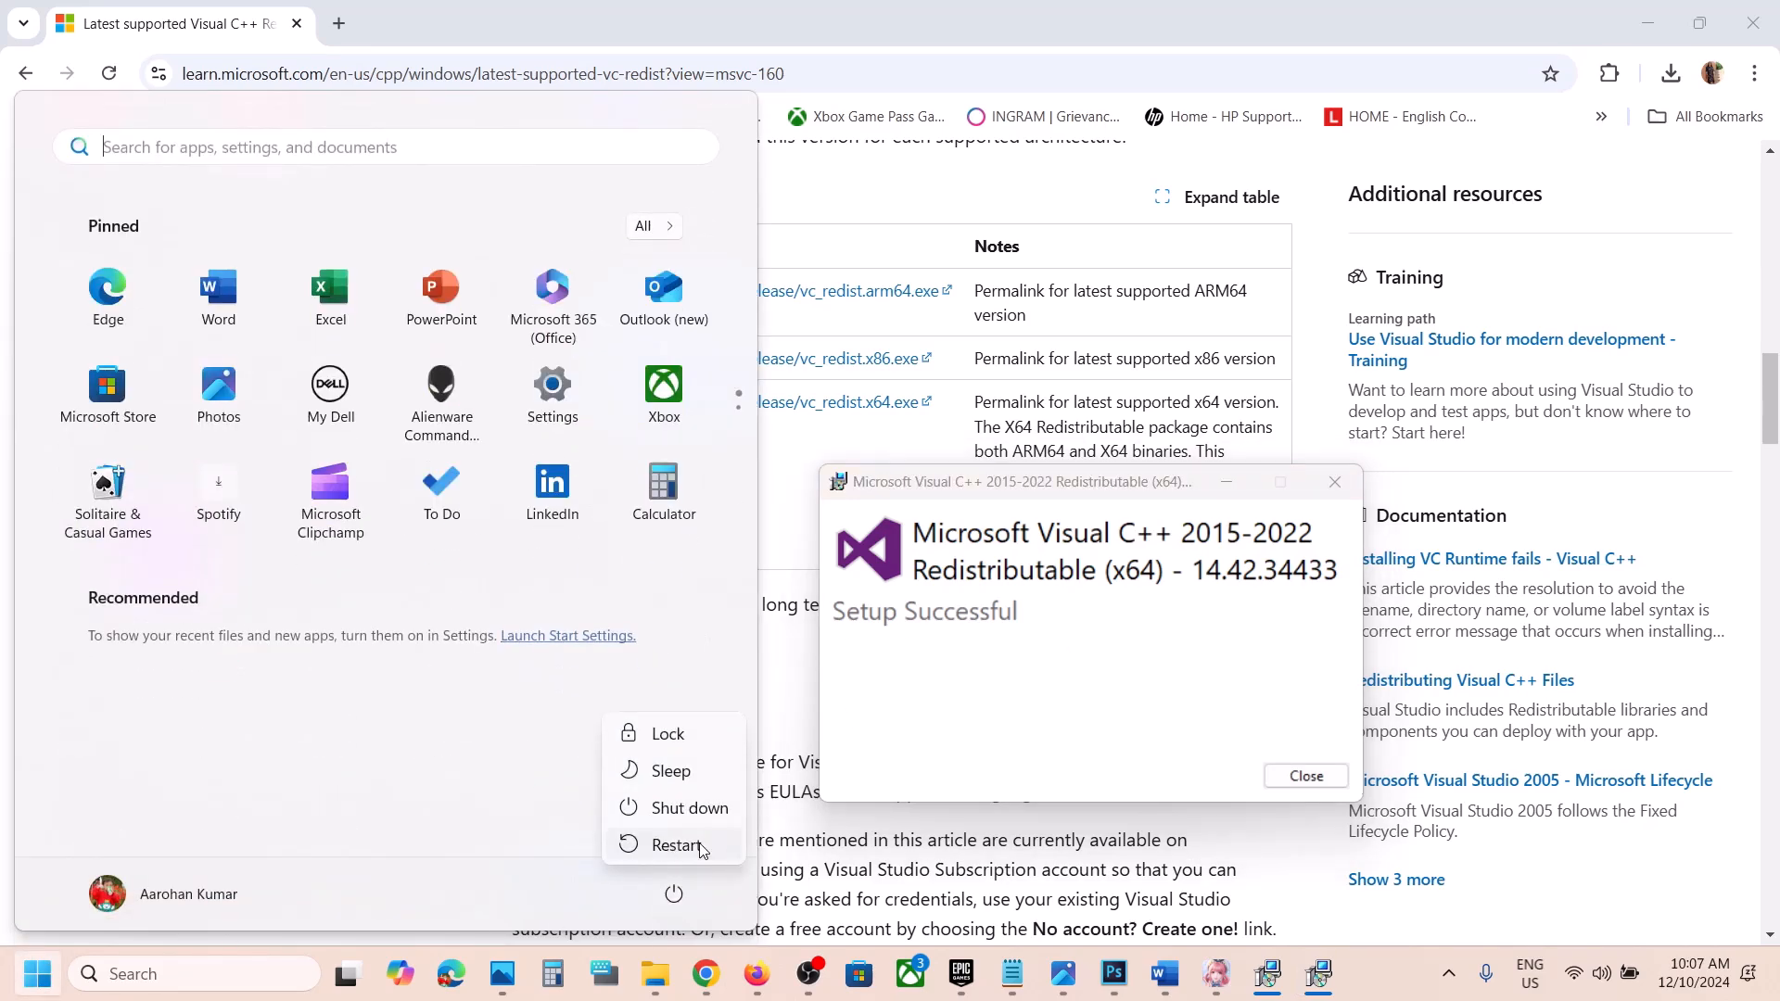
pyautogui.moveTo(1235, 968)
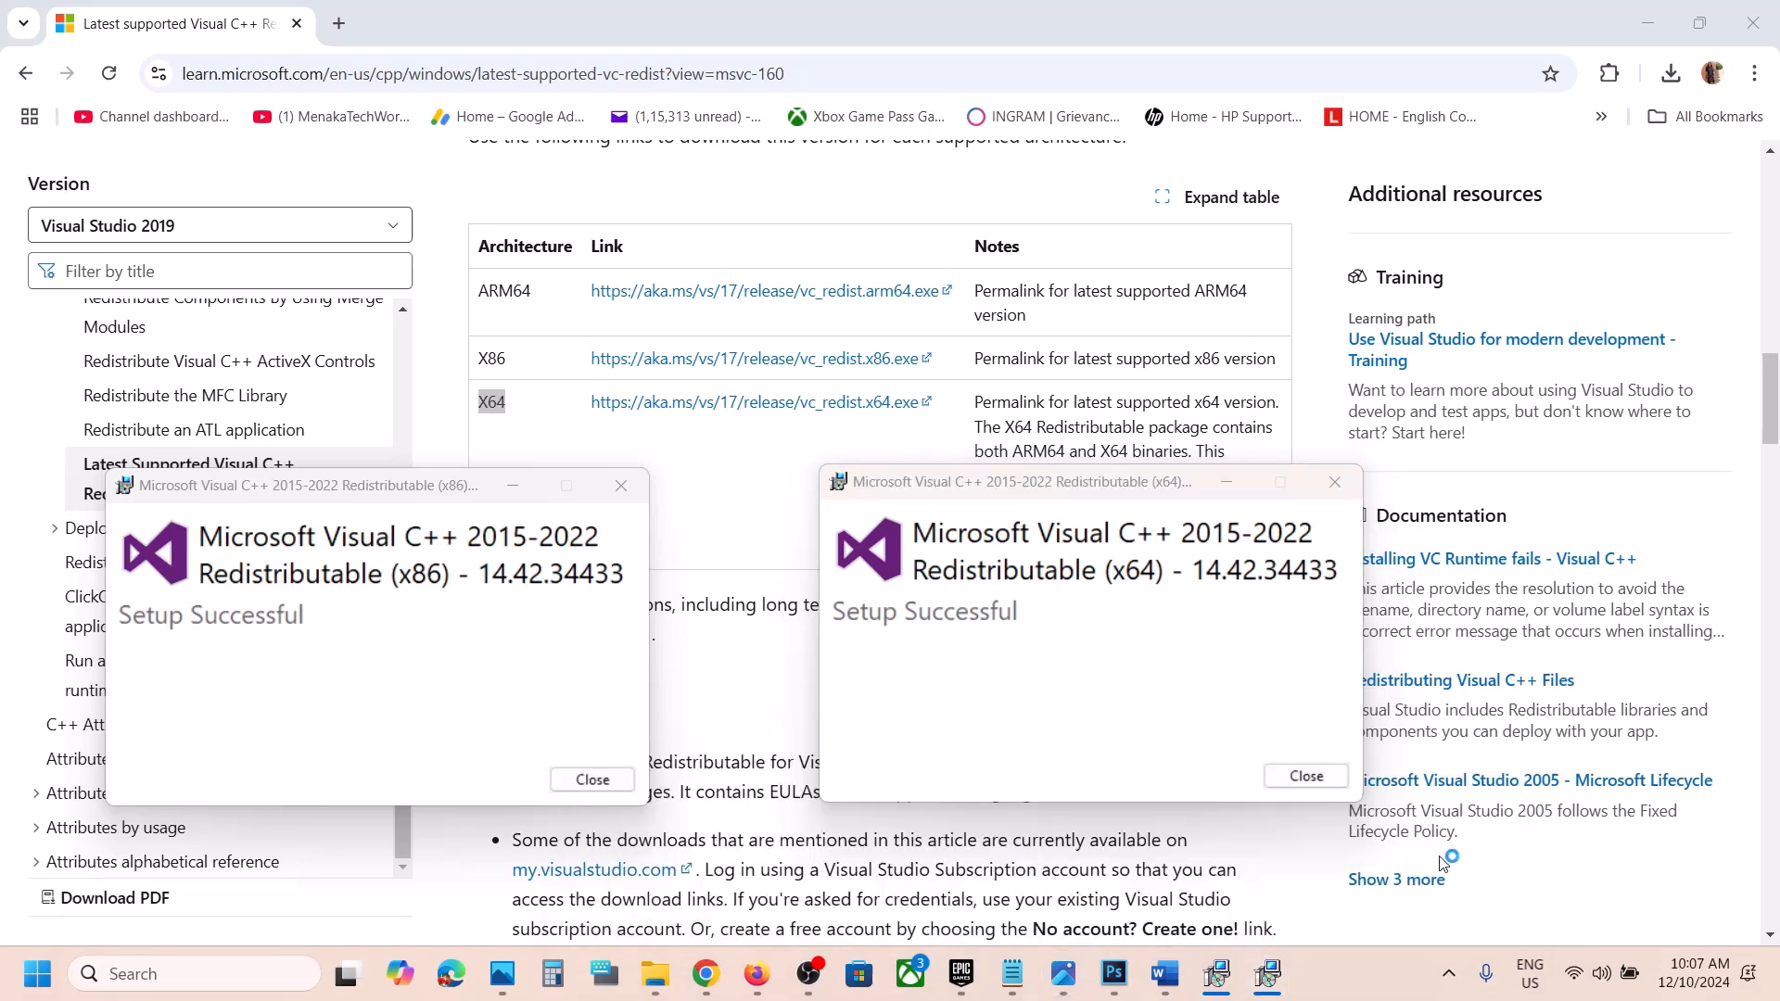
pyautogui.moveTo(1395, 883)
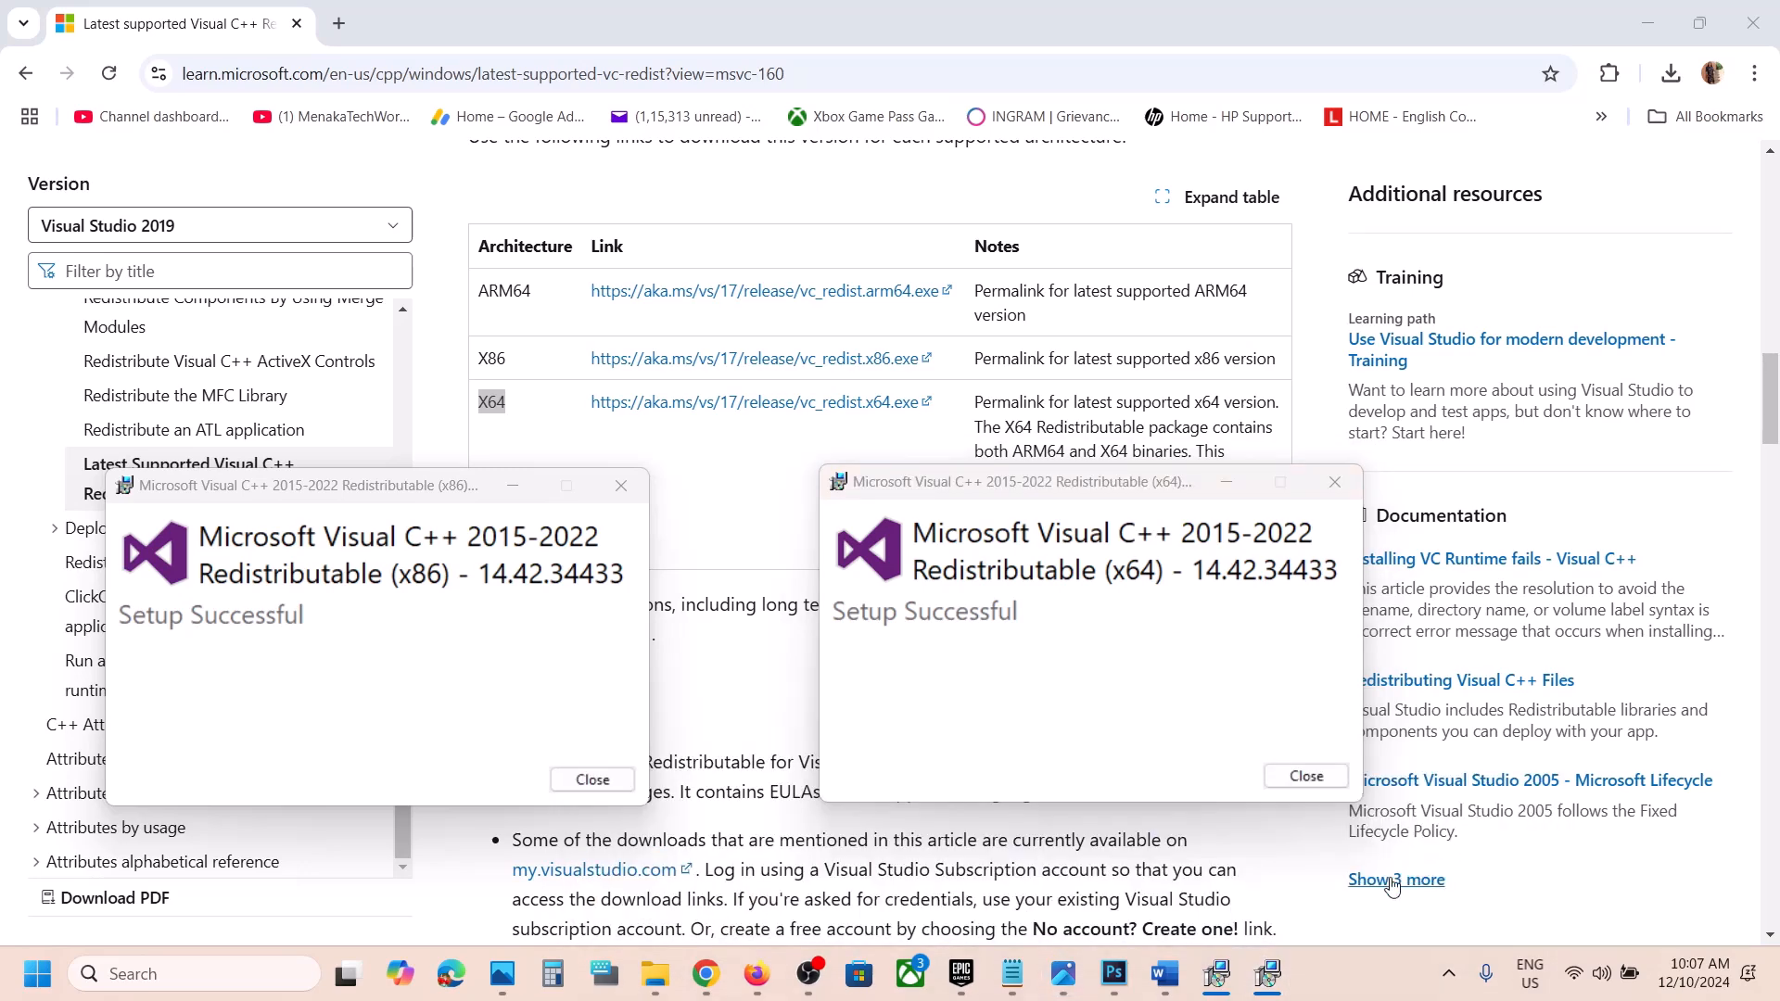
pyautogui.moveTo(1378, 983)
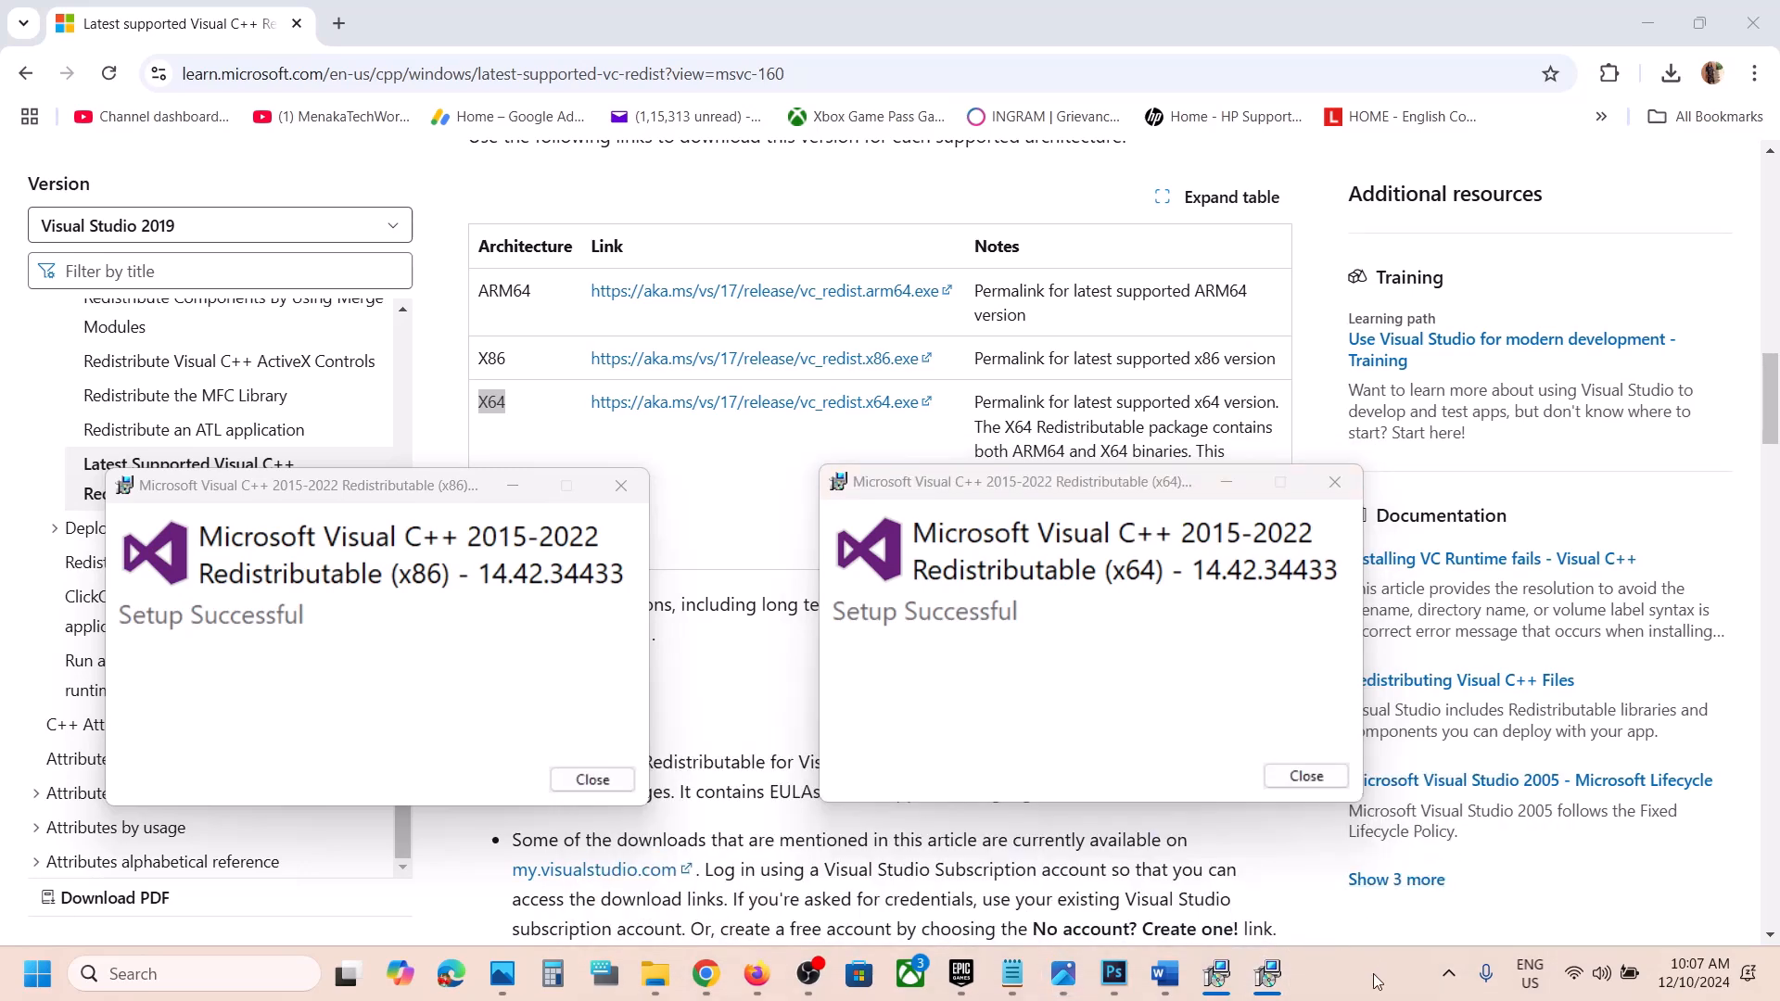